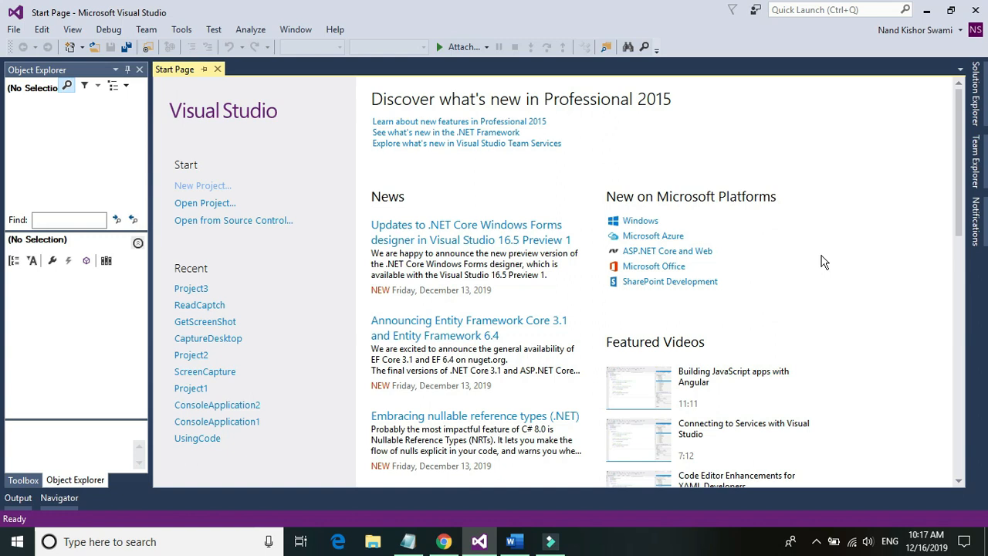
mouse_move(479, 541)
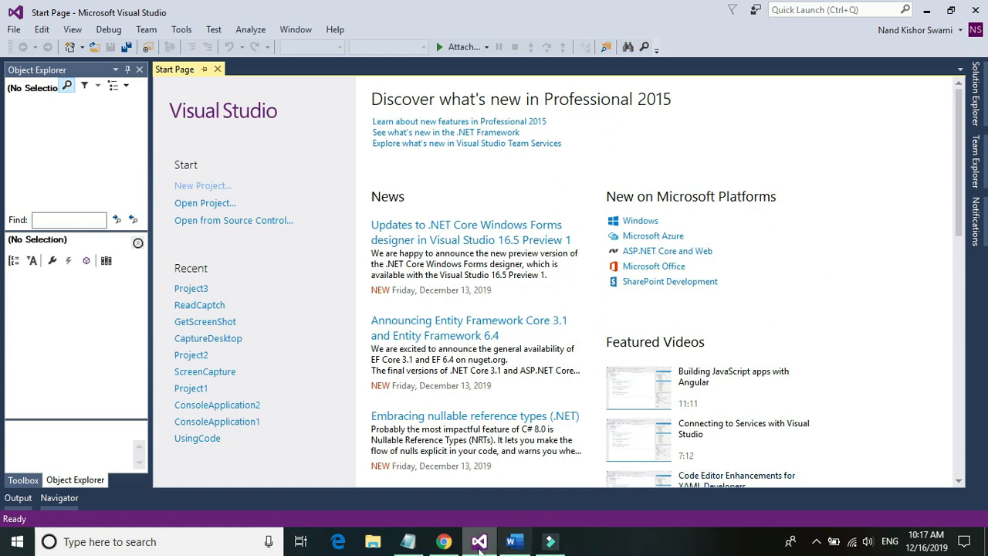
Bring the Chrome article '50 Real Life Lessons From an 80 Year Old Man' to the front.
left_click(436, 540)
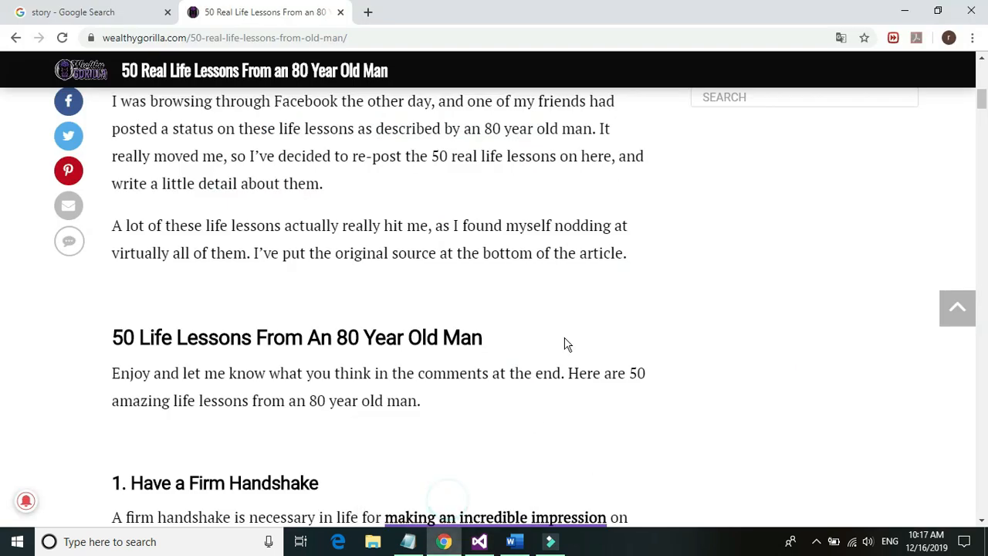
mouse_move(380, 210)
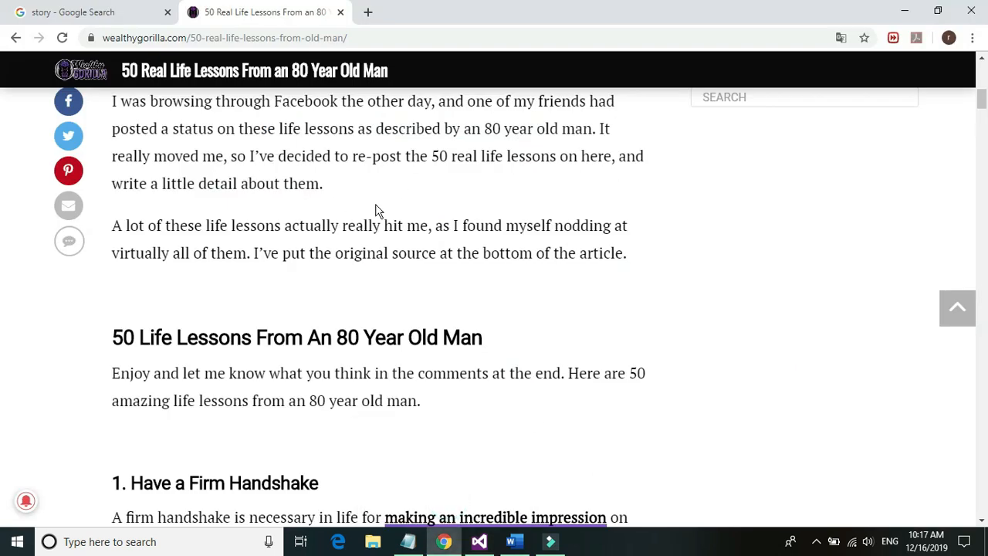
Launch Snipping Tool by searching 'sni' from Start.
left_click(17, 540)
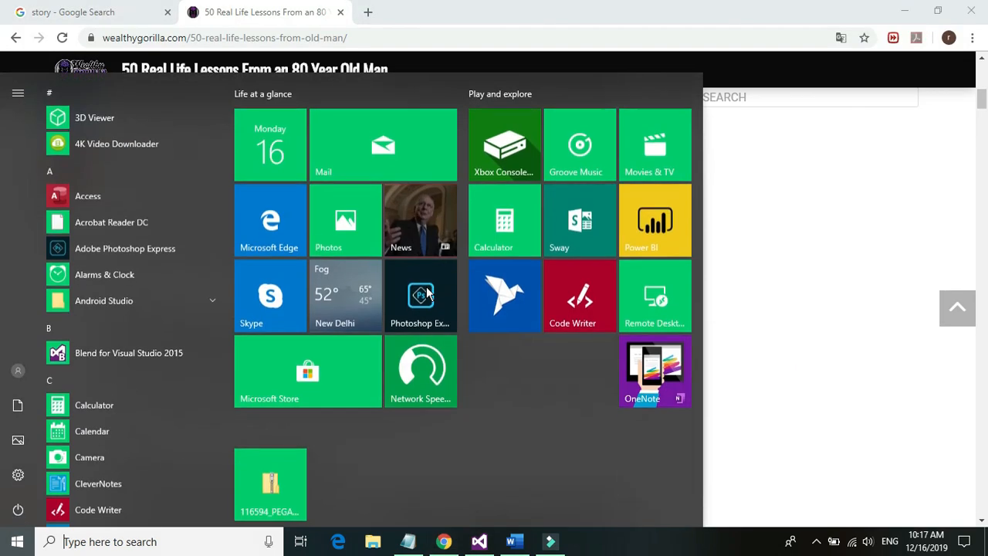
type("sni")
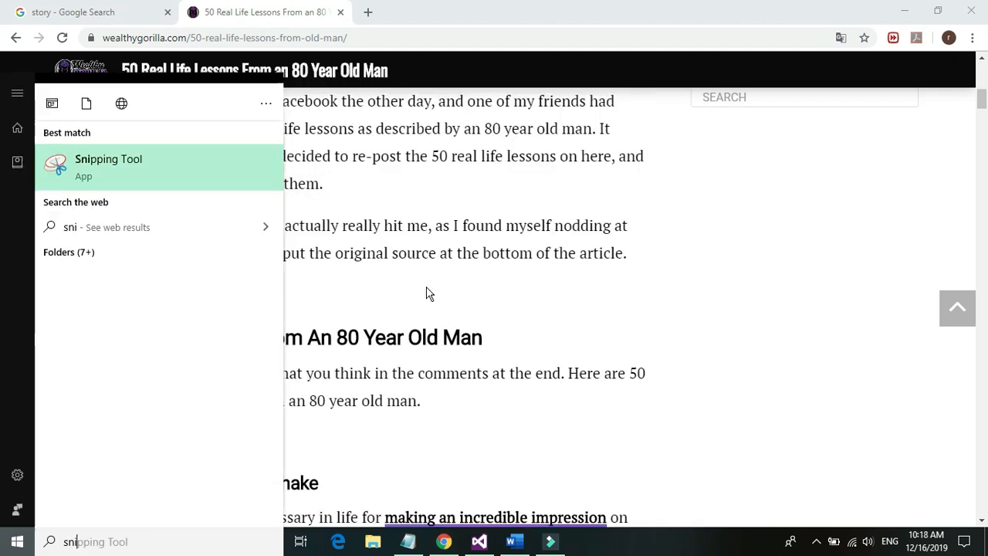
left_click(108, 167)
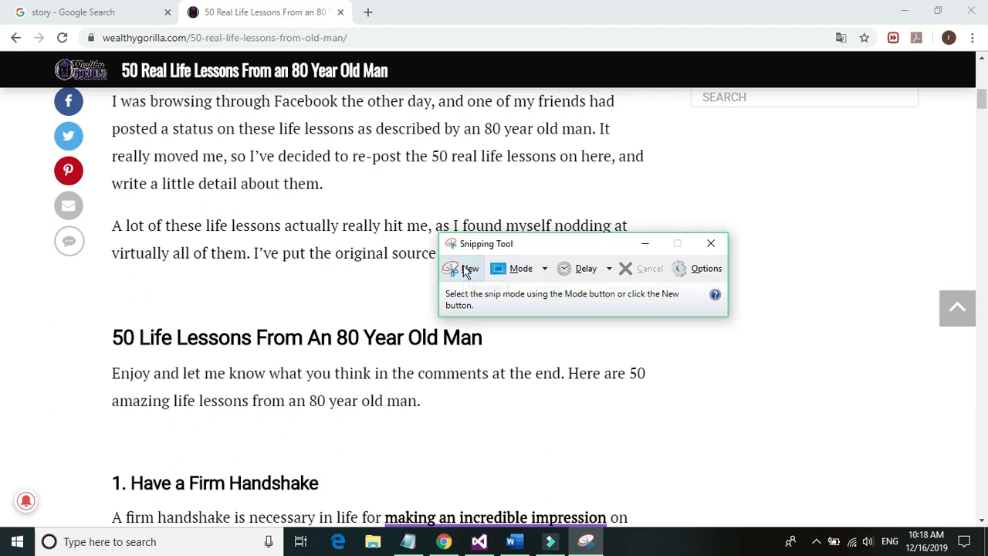
Capture a rectangular snip of the article's title, opening paragraphs and first heading.
left_click(463, 269)
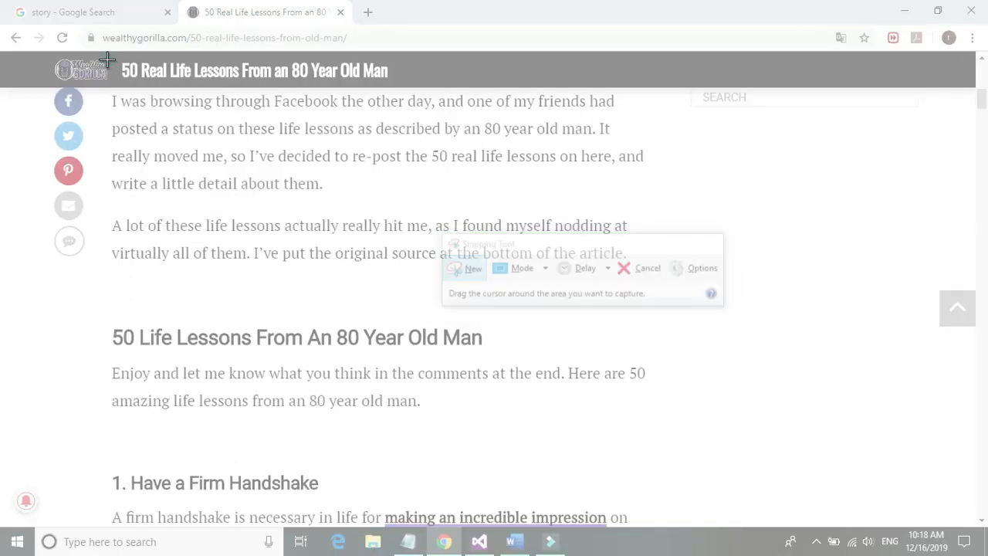
left_click_drag(108, 58, 575, 445)
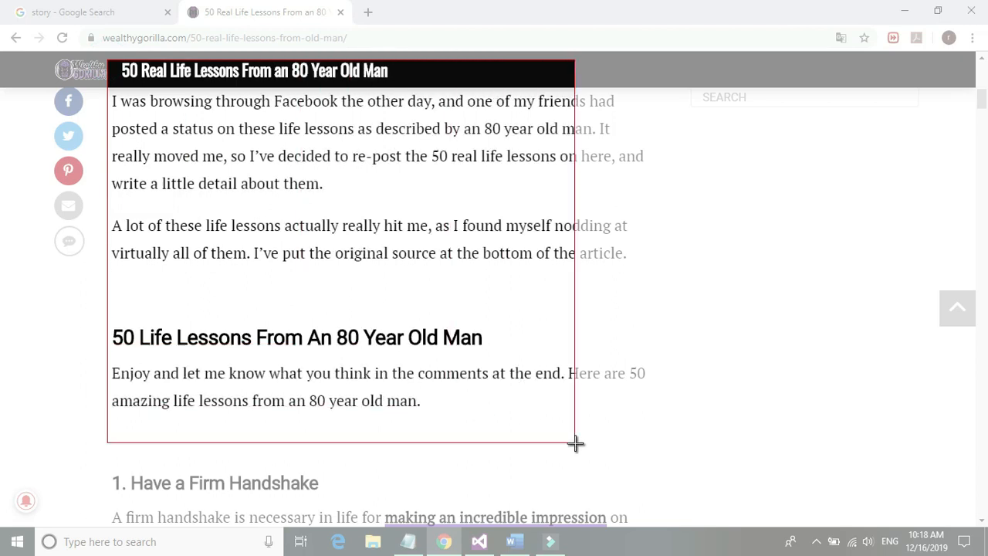
left_click_drag(574, 441, 666, 423)
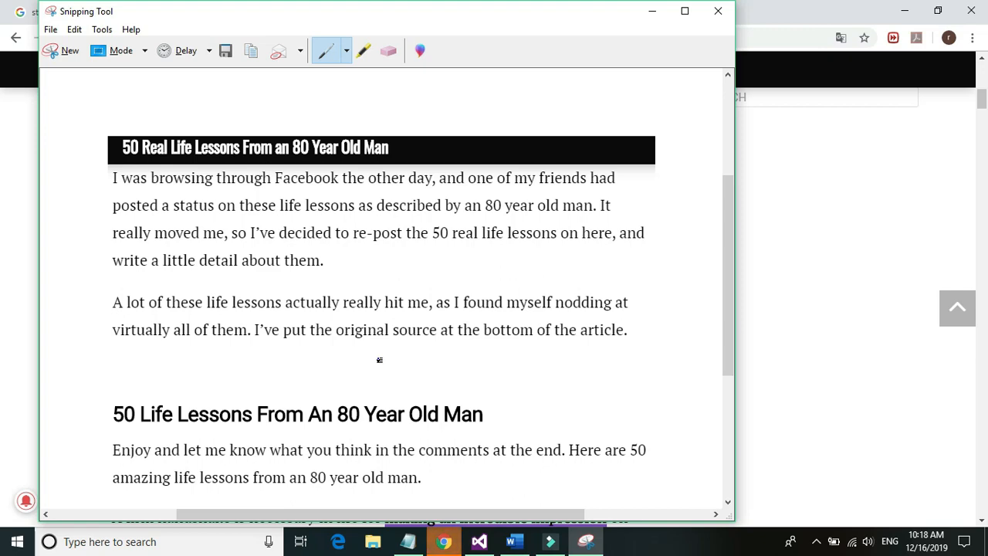
Create a new desktop folder named OCRDoc and open it in File Explorer.
left_click(717, 13)
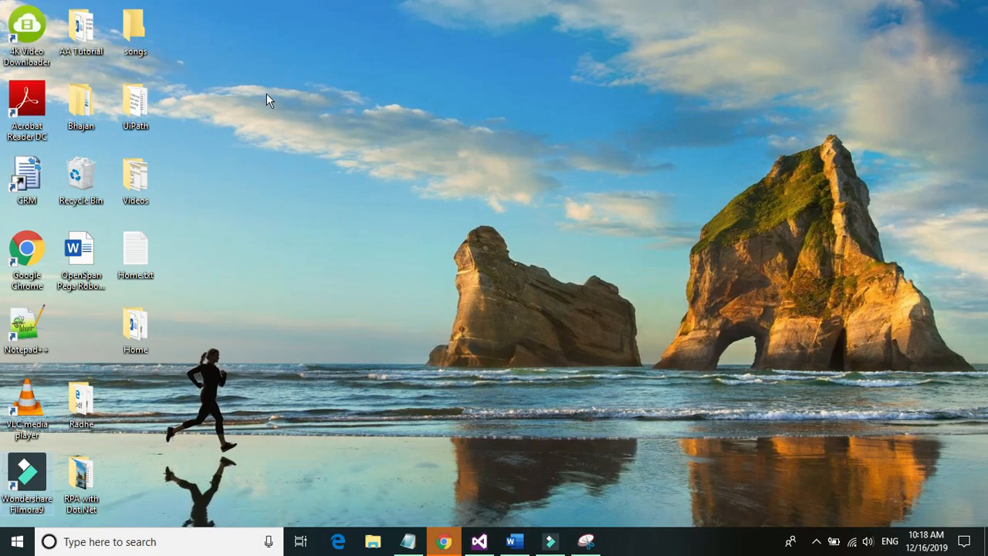
right_click(269, 99)
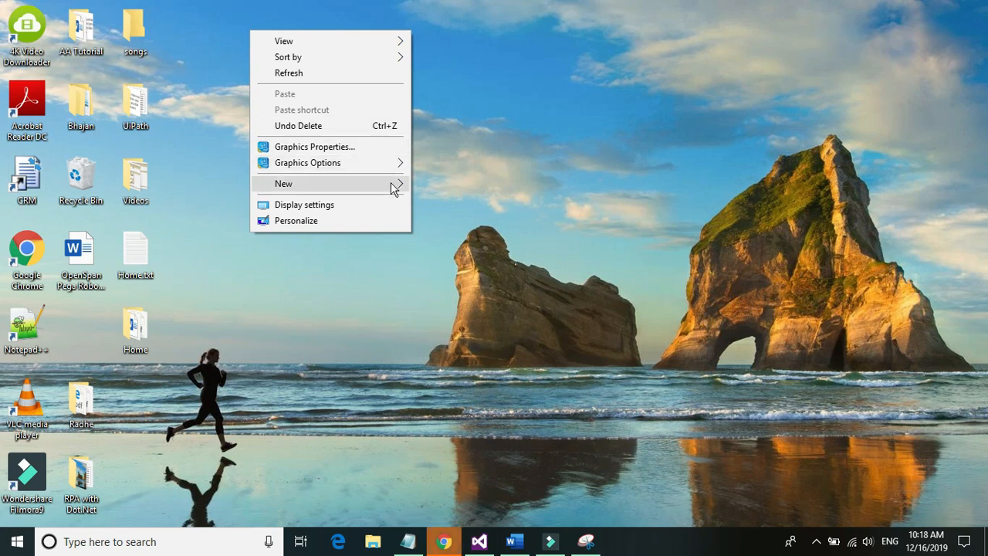
left_click(284, 184)
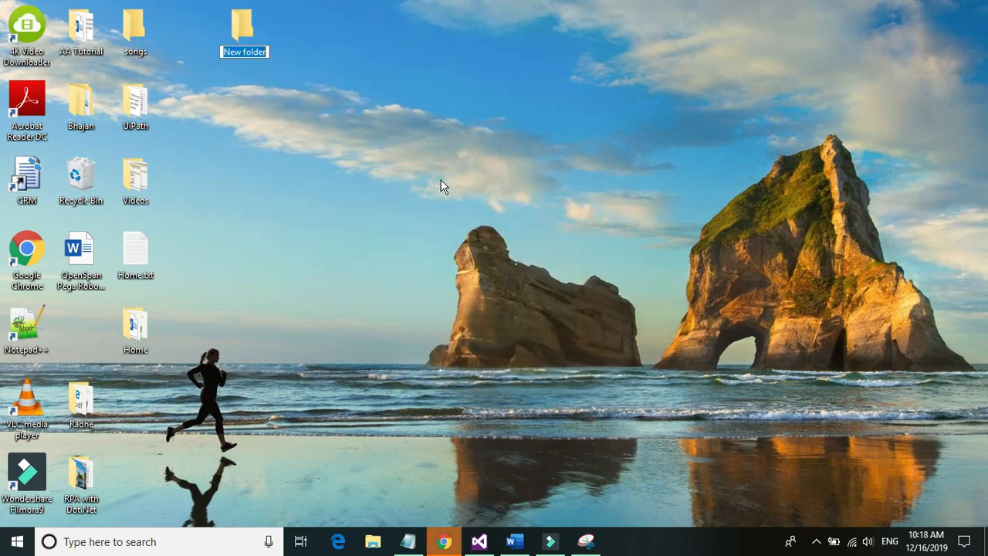
type("OCRDoc")
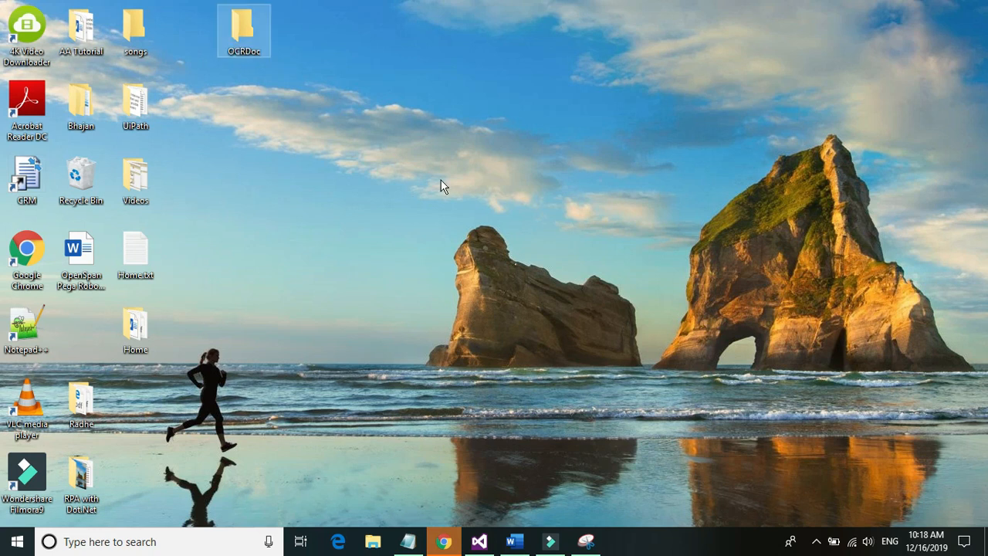
double_click(245, 23)
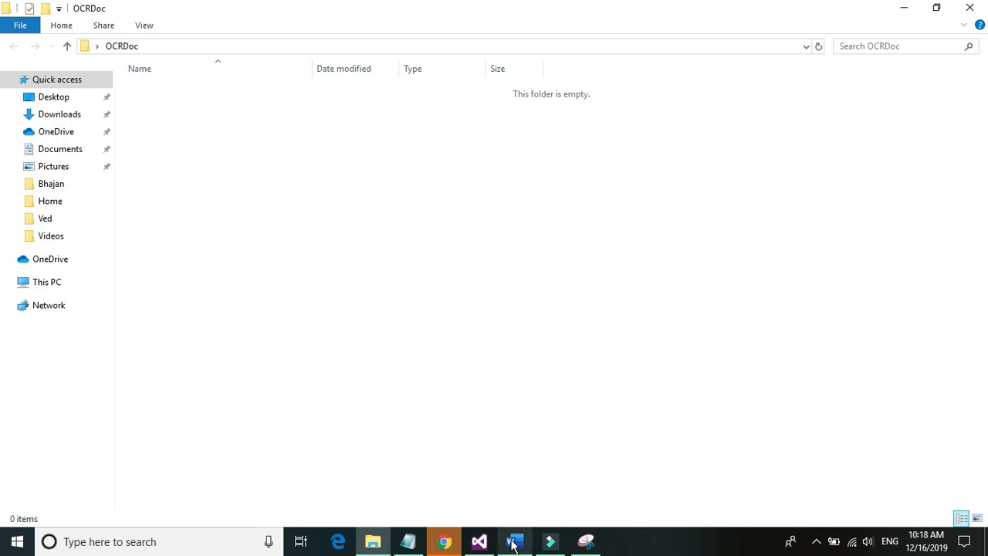
Paste the snip into a blank Word document and save it as Doc1.pdf in OCRDoc.
left_click(514, 541)
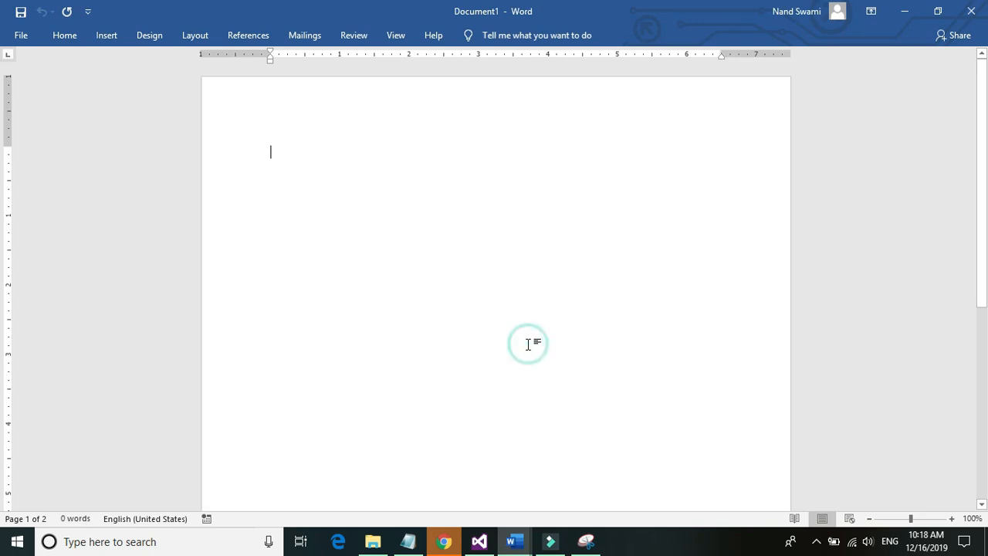
key("ctrl+v")
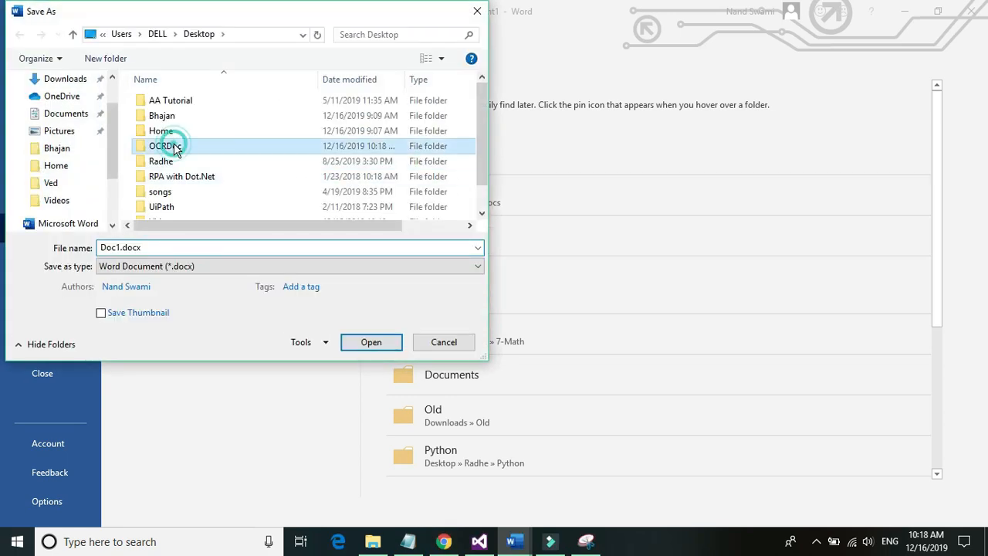
double_click(162, 145)
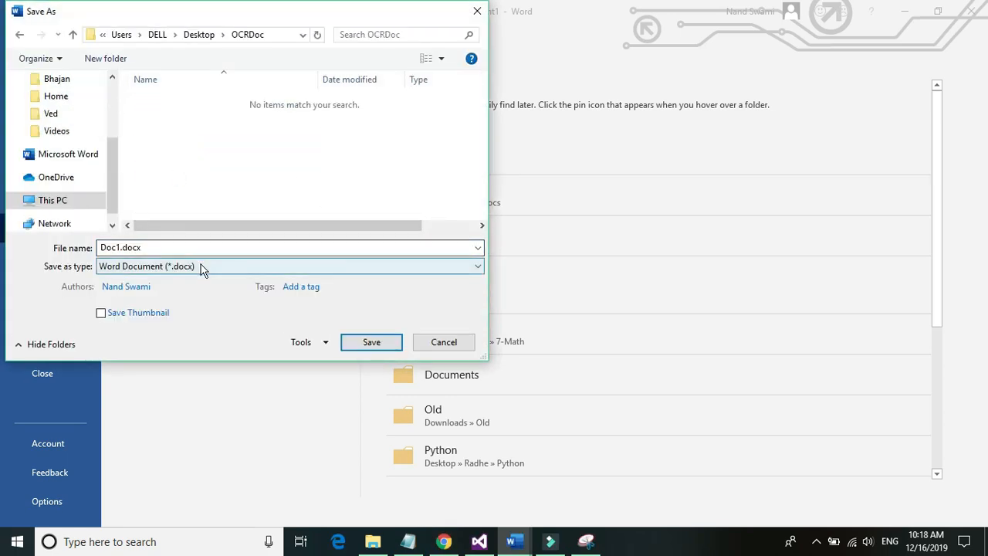
left_click(291, 266)
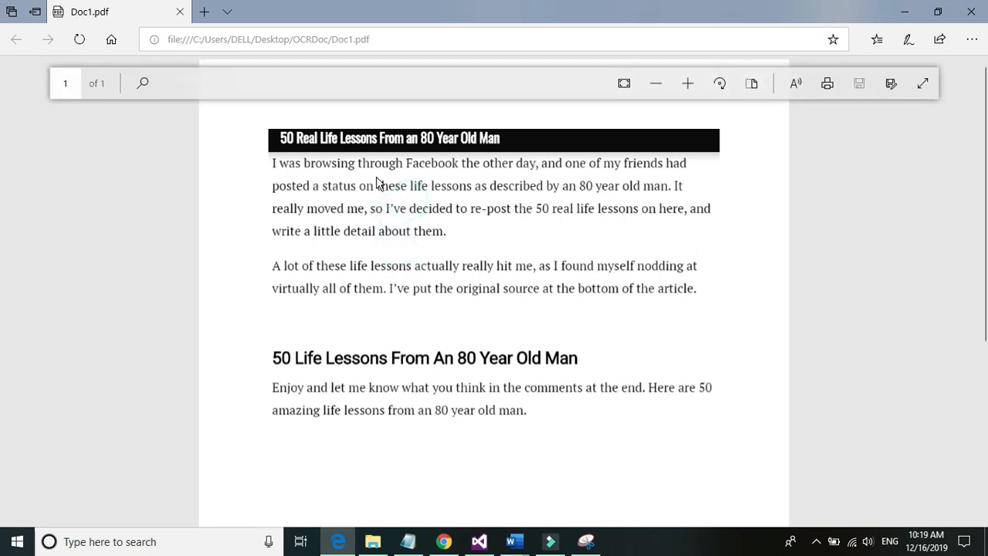
Scroll through Doc1.pdf in Edge to review the captured article.
scroll("down", 3)
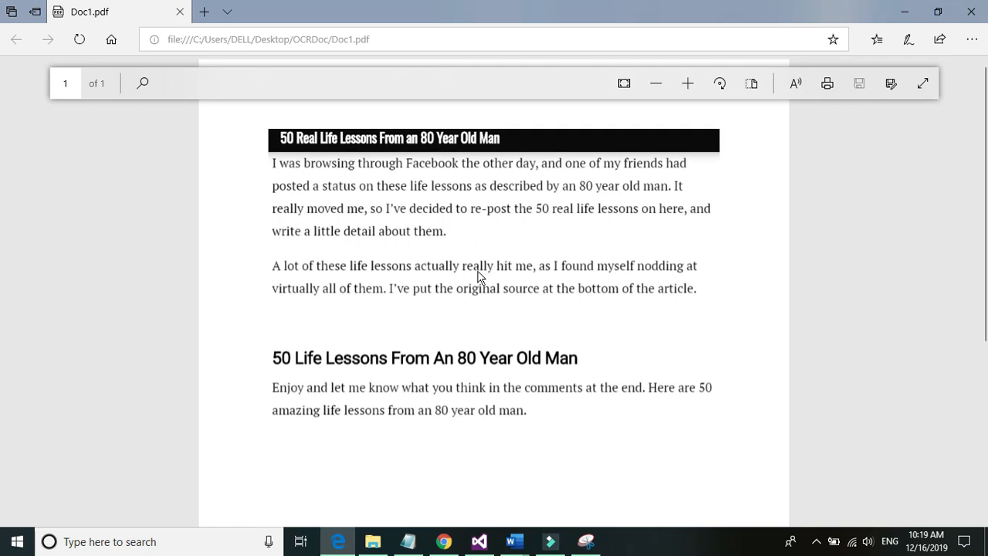
mouse_move(939, 12)
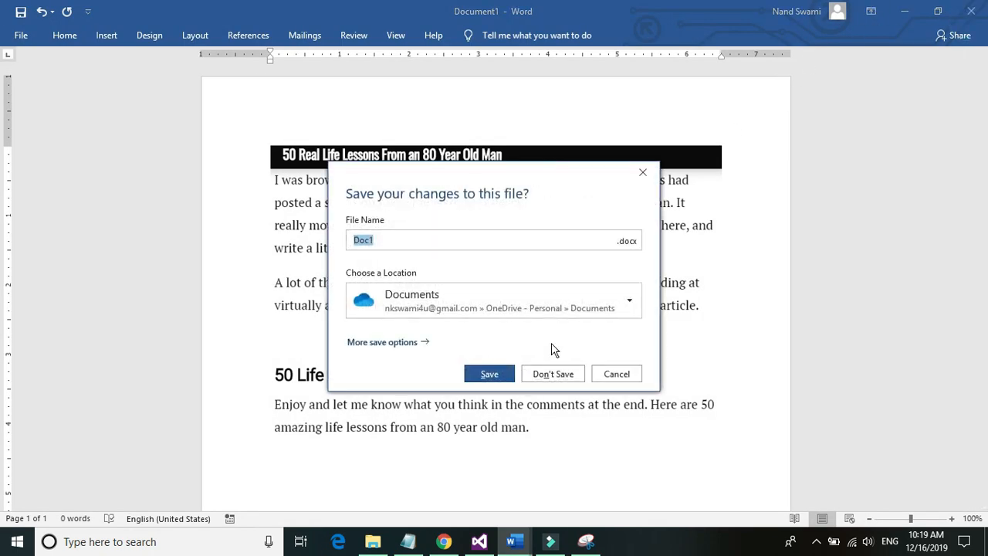
Close the Word document without saving Document1.
left_click(553, 374)
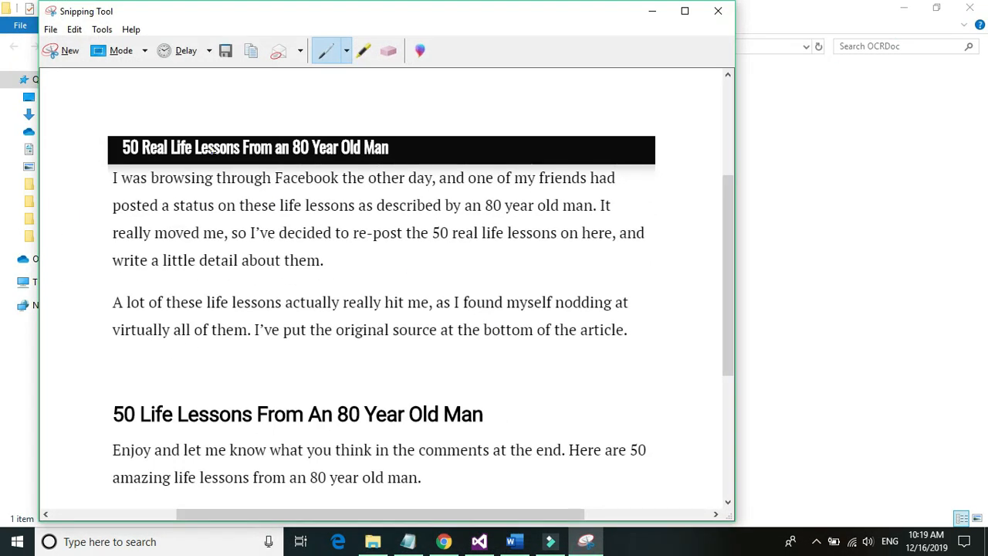
mouse_move(239, 62)
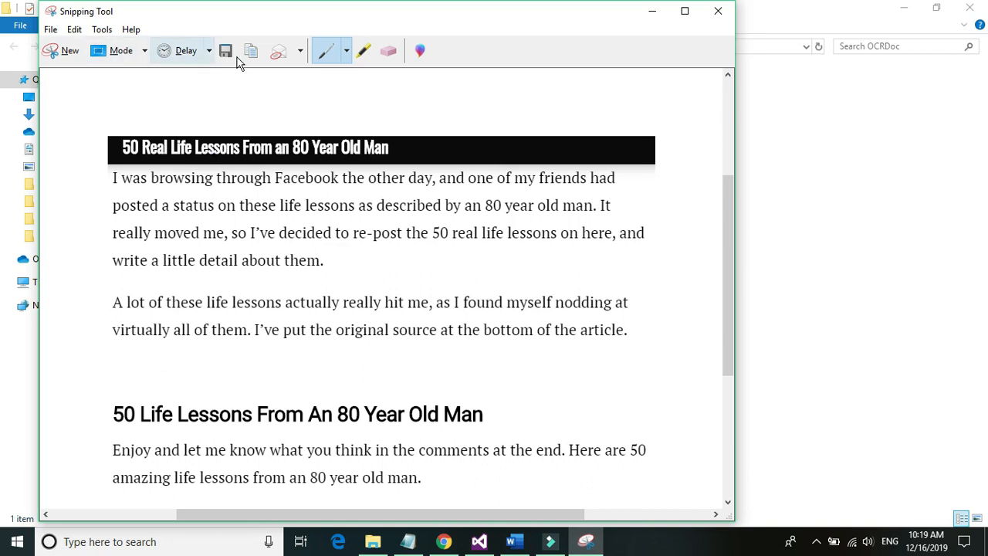
Save the Snipping Tool capture as Capture.JPG into the OCRDoc folder beside Doc1.pdf.
left_click(227, 49)
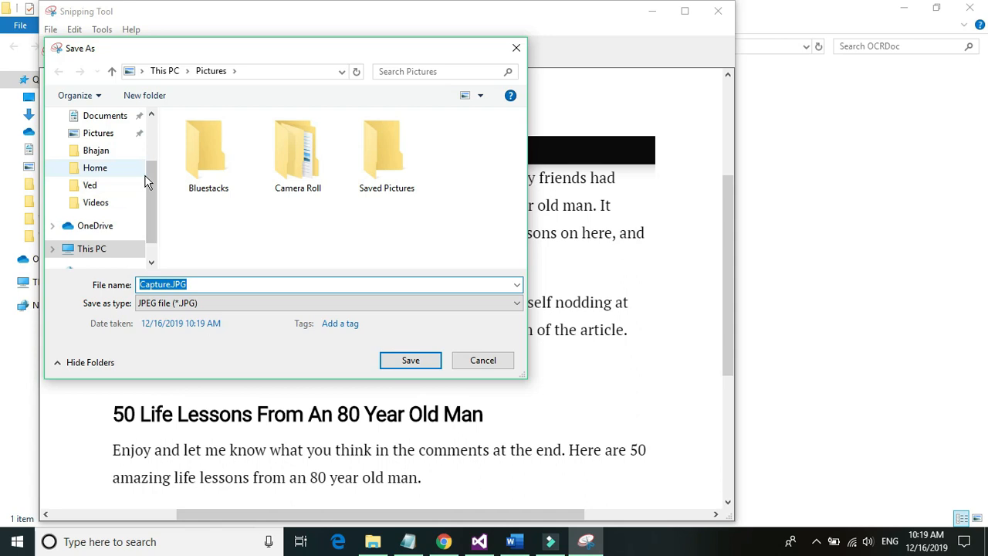
mouse_move(146, 163)
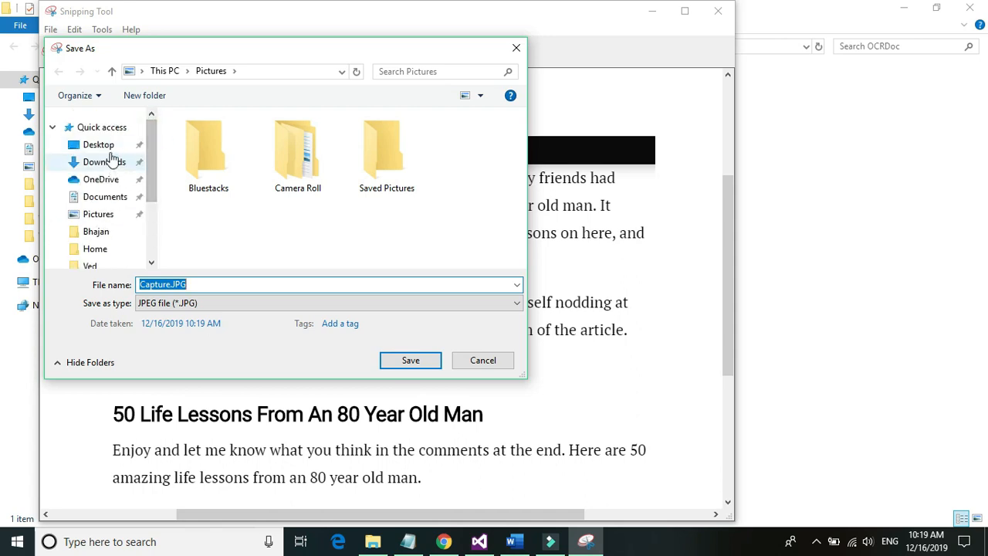
left_click(98, 145)
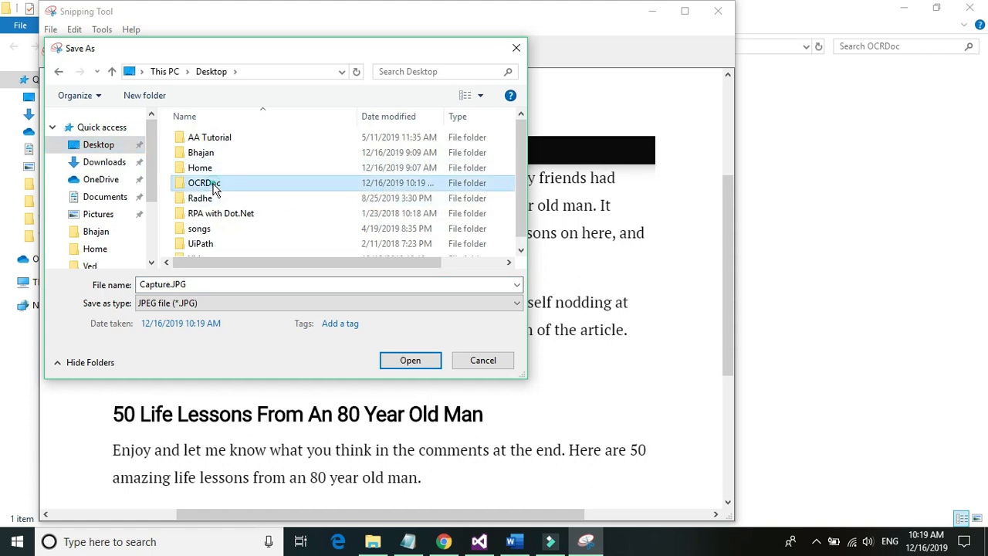
double_click(204, 182)
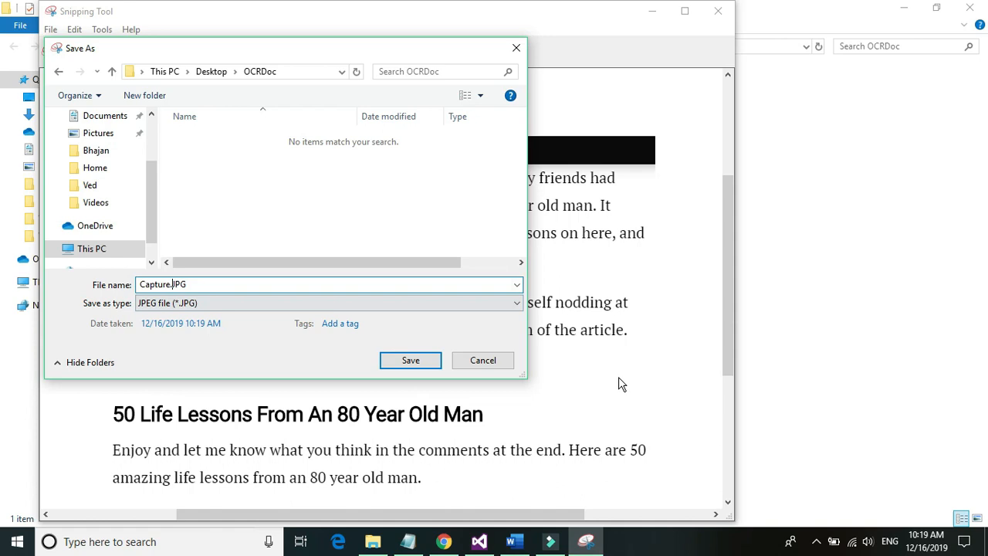
left_click(411, 360)
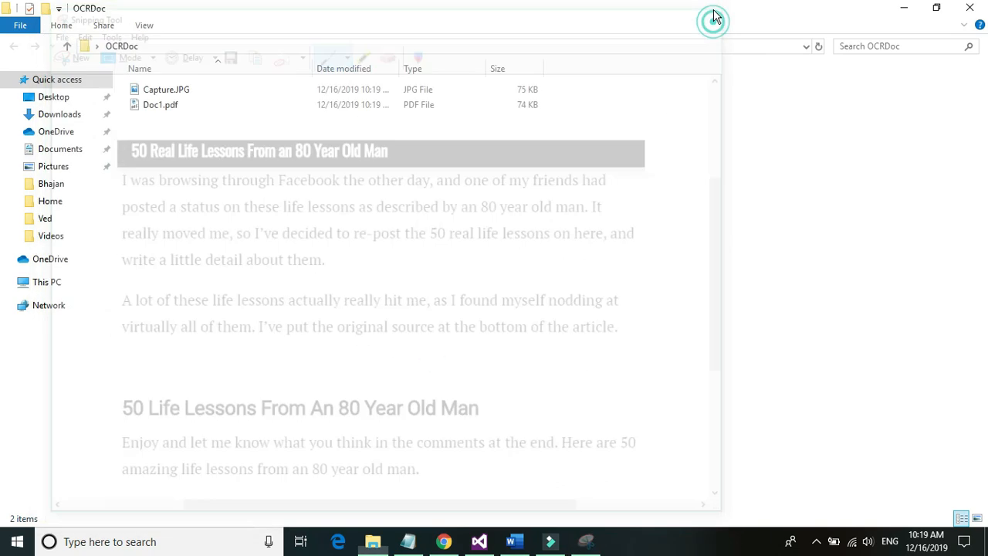
Preview Capture.JPG from the OCRDoc folder in Photos.
left_click(167, 90)
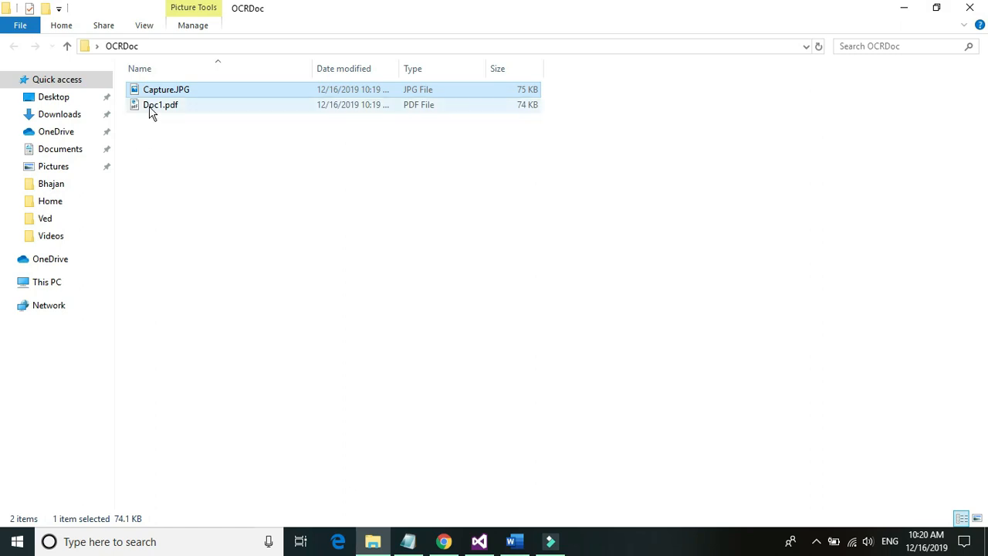
mouse_move(139, 99)
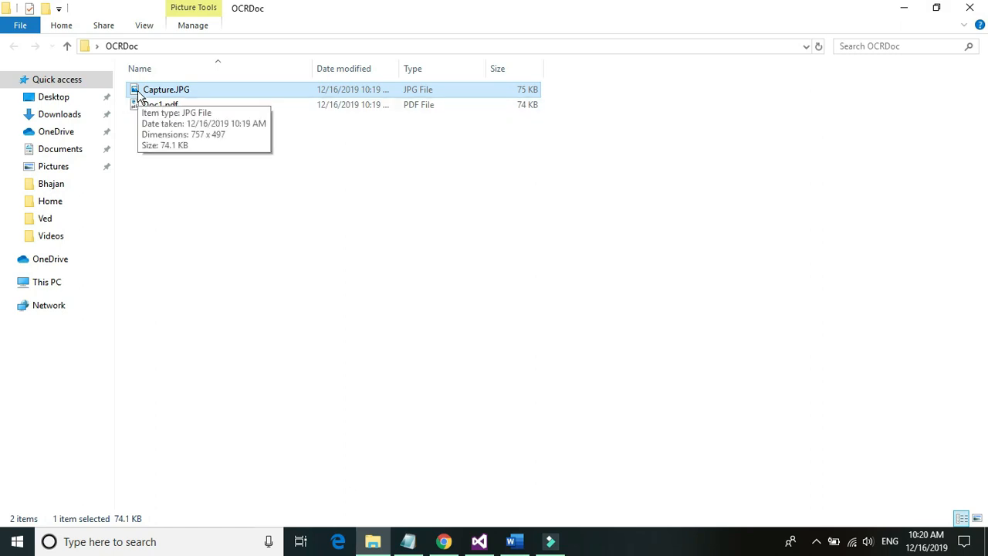
double_click(164, 89)
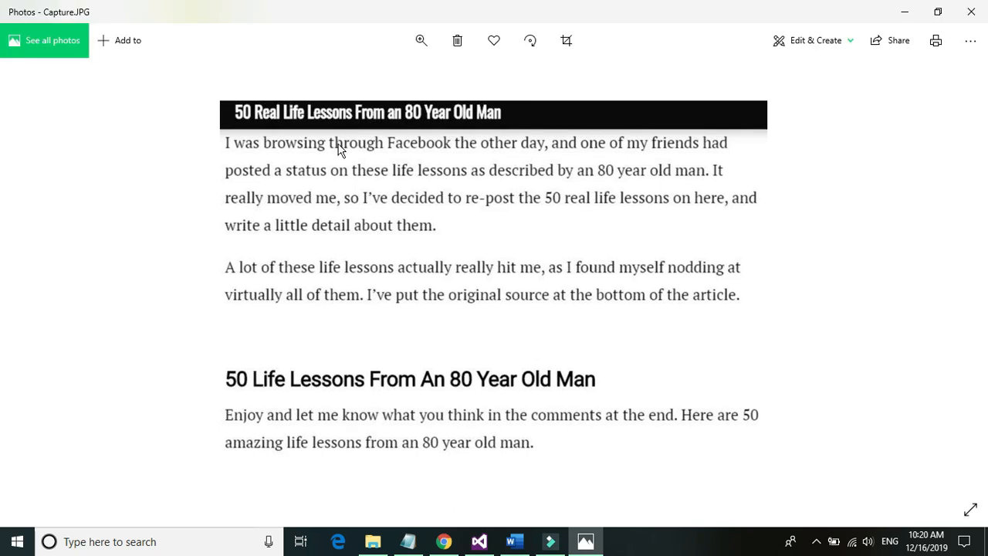
mouse_move(634, 233)
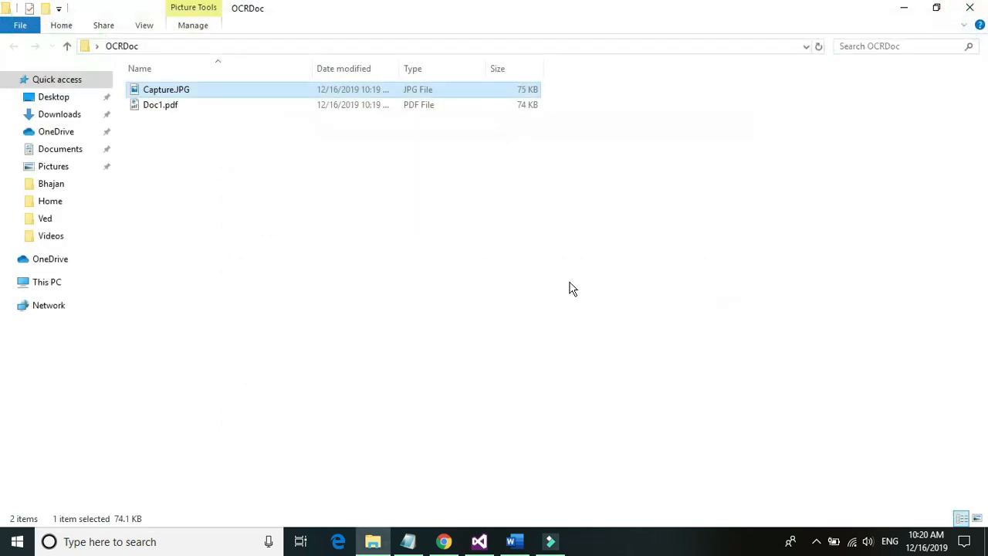
mouse_move(479, 541)
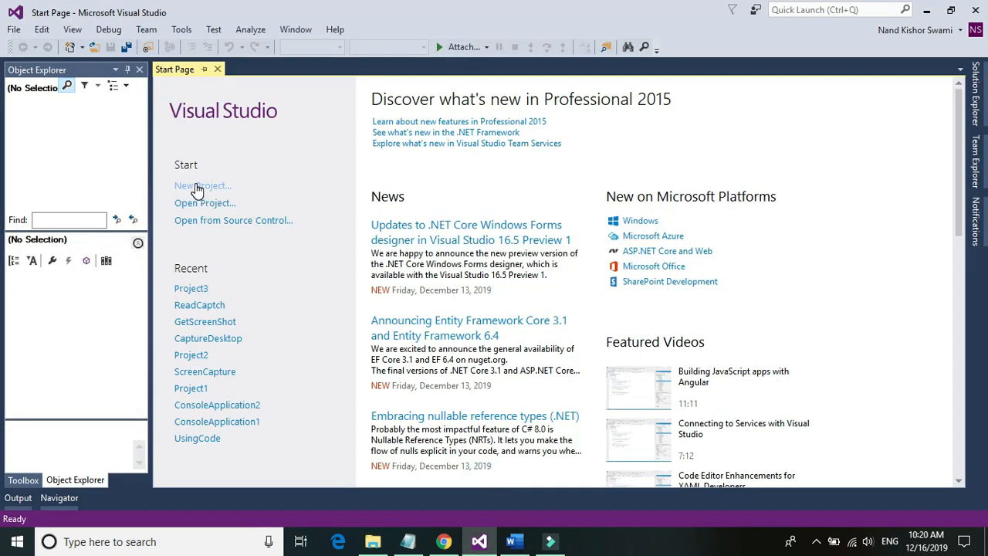
Create a new Pega Robotic Automation project named ImageToPdf.
left_click(202, 185)
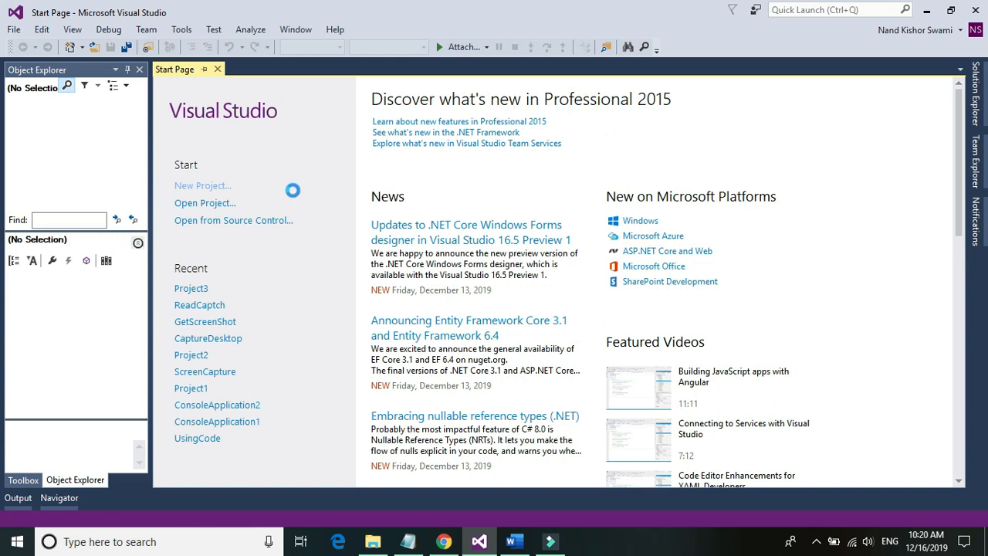
left_click(202, 185)
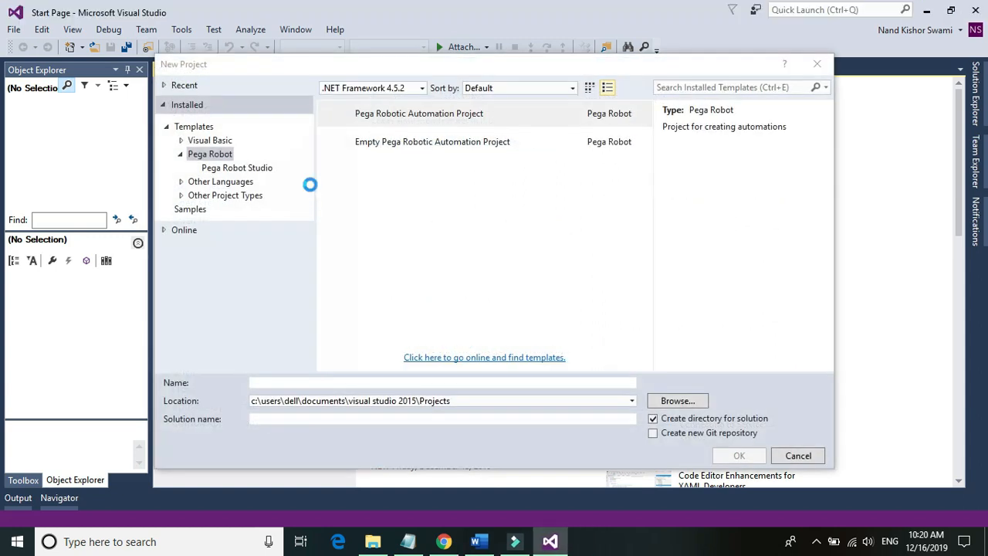
left_click(418, 114)
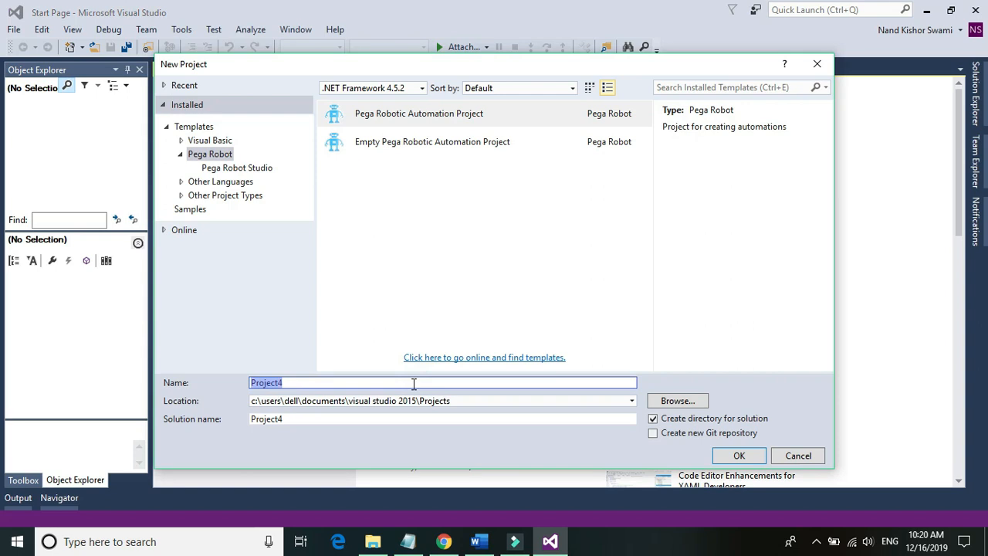
type("lm")
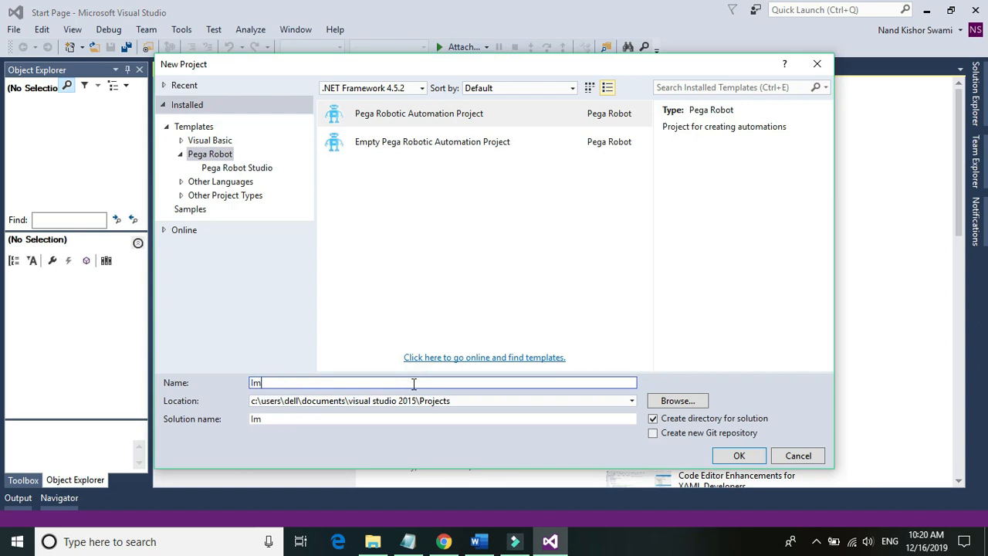
type("ImageToPdf")
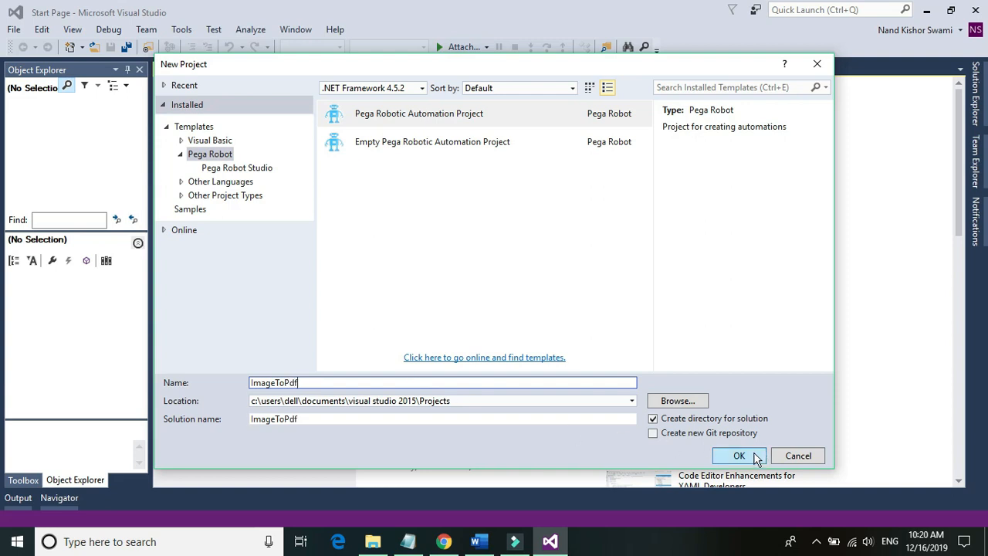
left_click(738, 456)
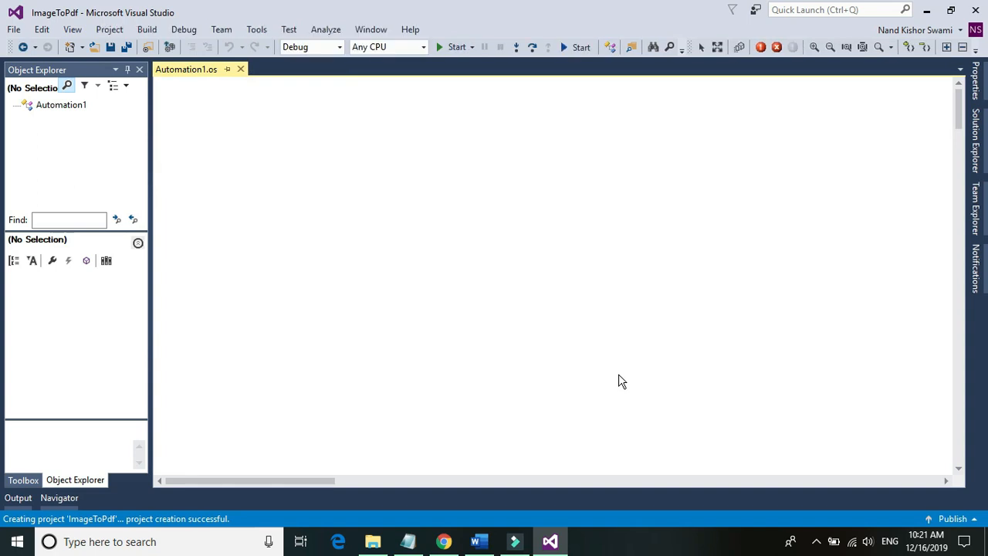
mouse_move(976, 139)
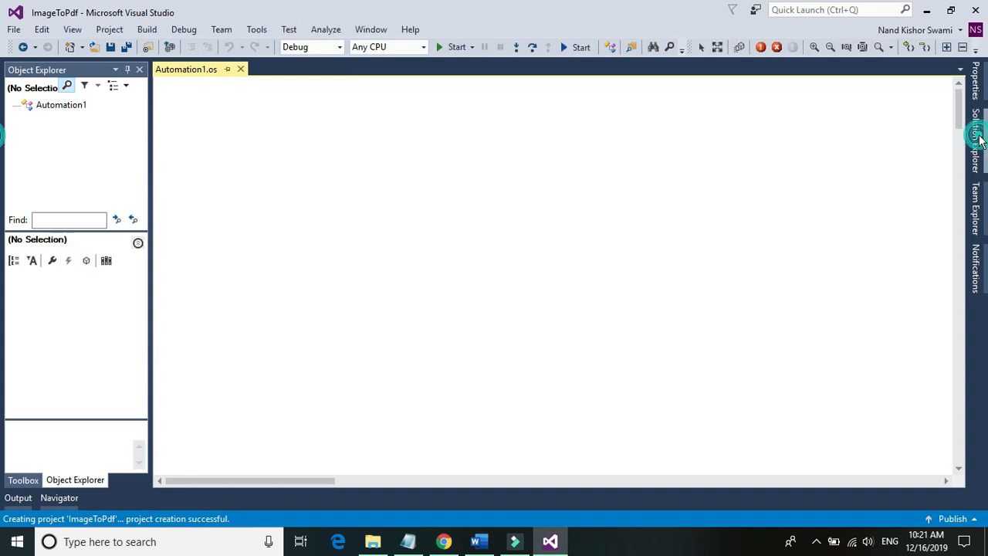
Add a Global Container item named GC to the ImageToPdf project via Solution Explorer.
left_click(976, 139)
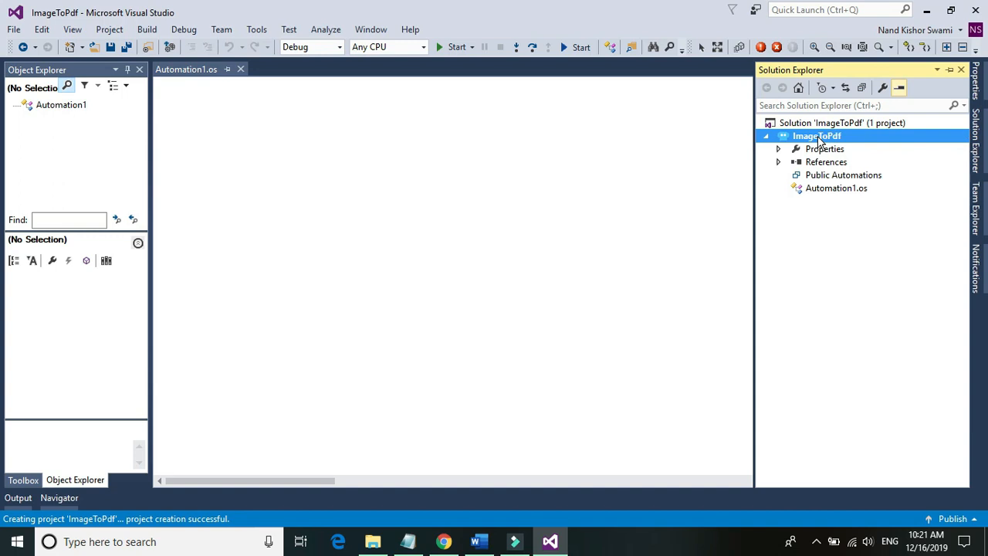
right_click(817, 136)
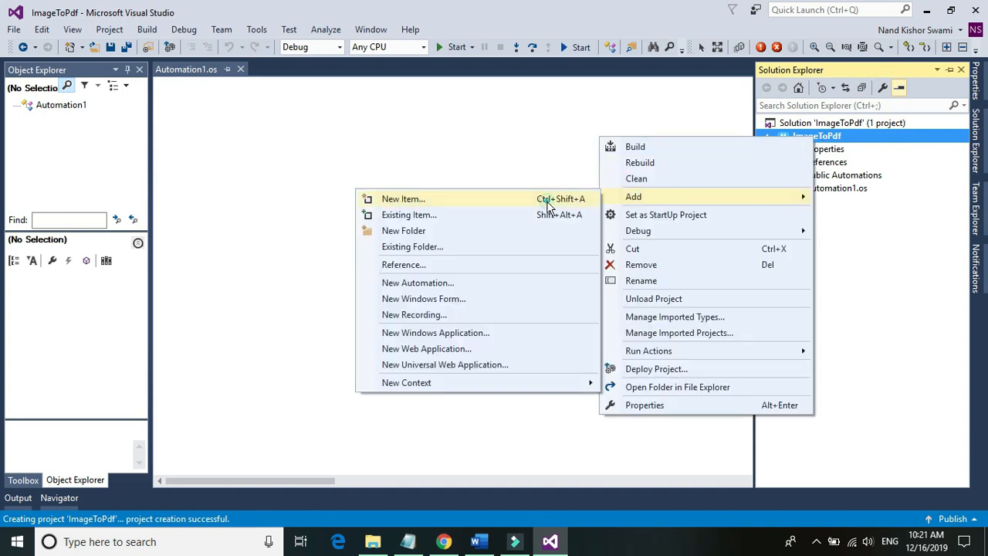
left_click(403, 197)
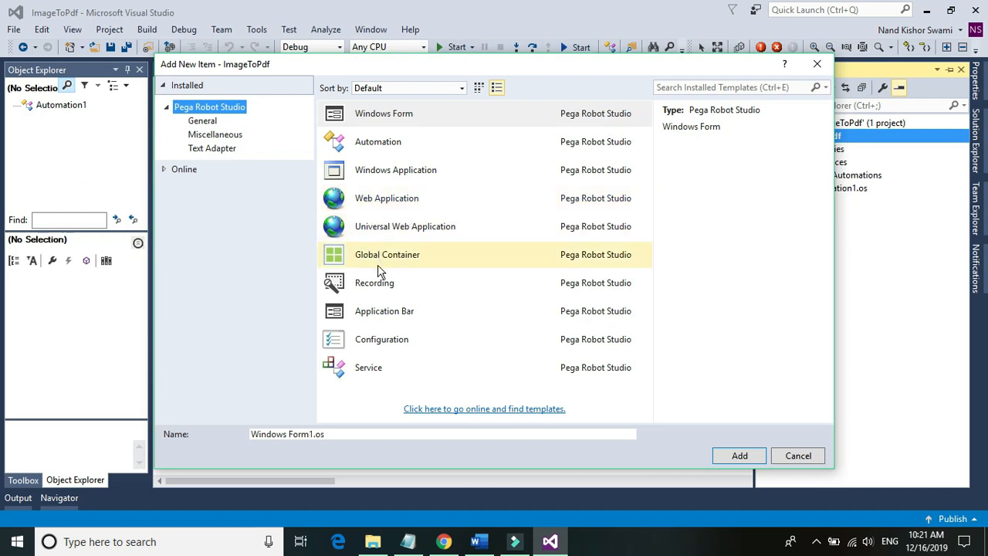
left_click(386, 253)
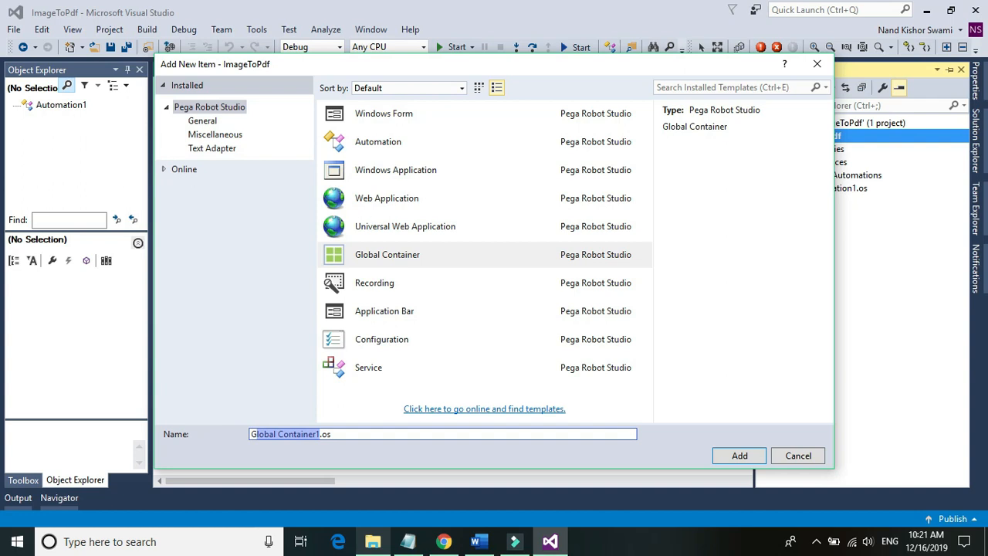
left_click(738, 454)
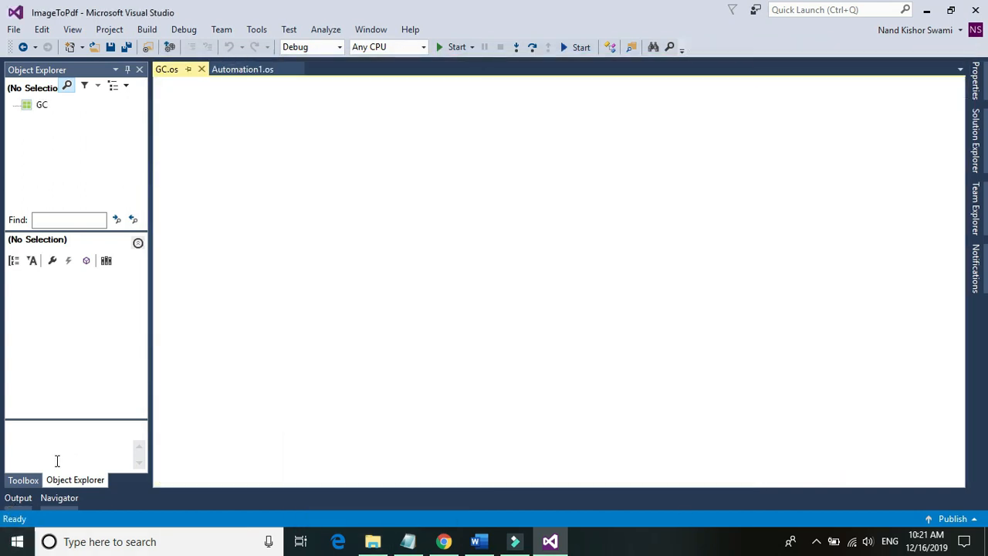
Add a DocumentOcr component from the Toolbox to GC and return to Automation1.
left_click(21, 481)
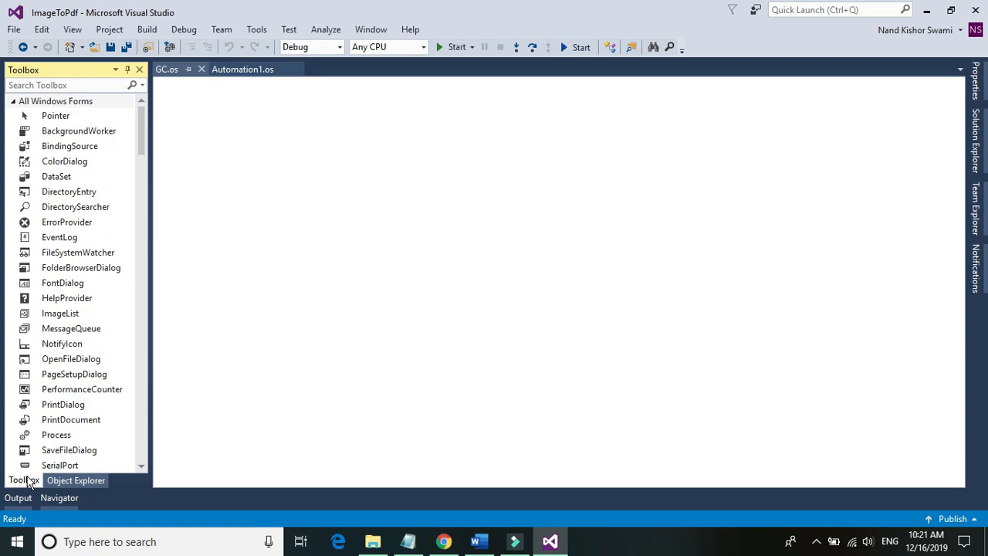
mouse_move(76, 481)
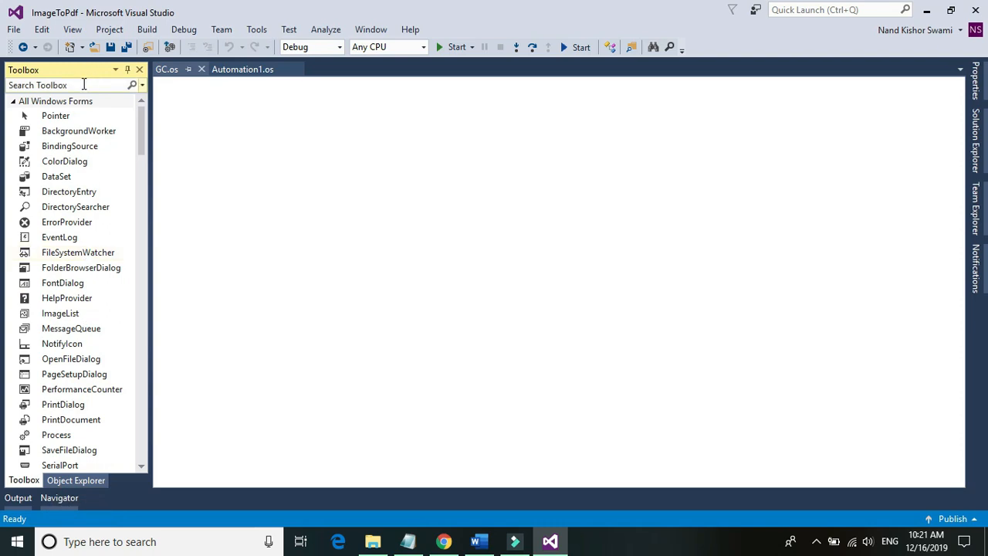
type("ocr")
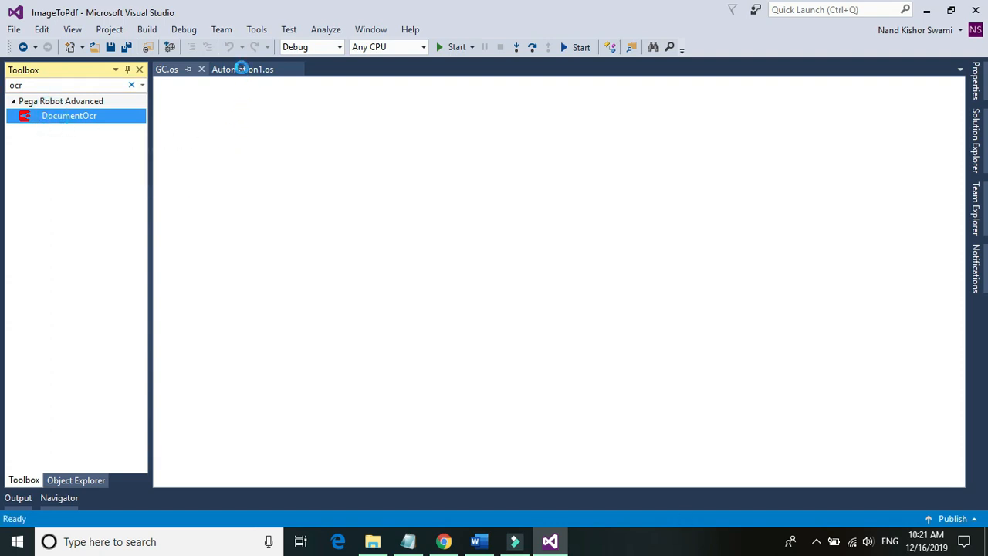
left_click(247, 70)
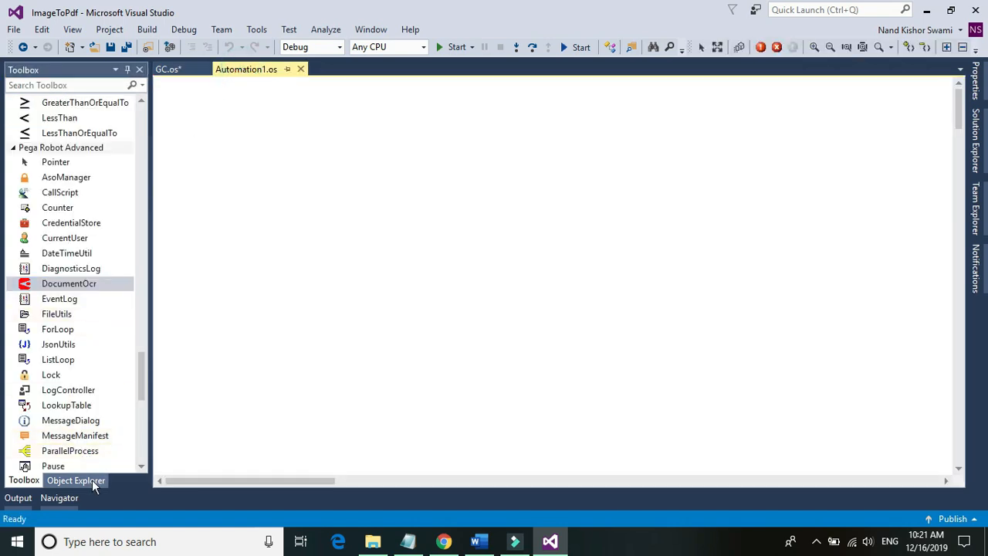
Check the project's objects, then search the Toolbox for 'allpro'.
left_click(78, 481)
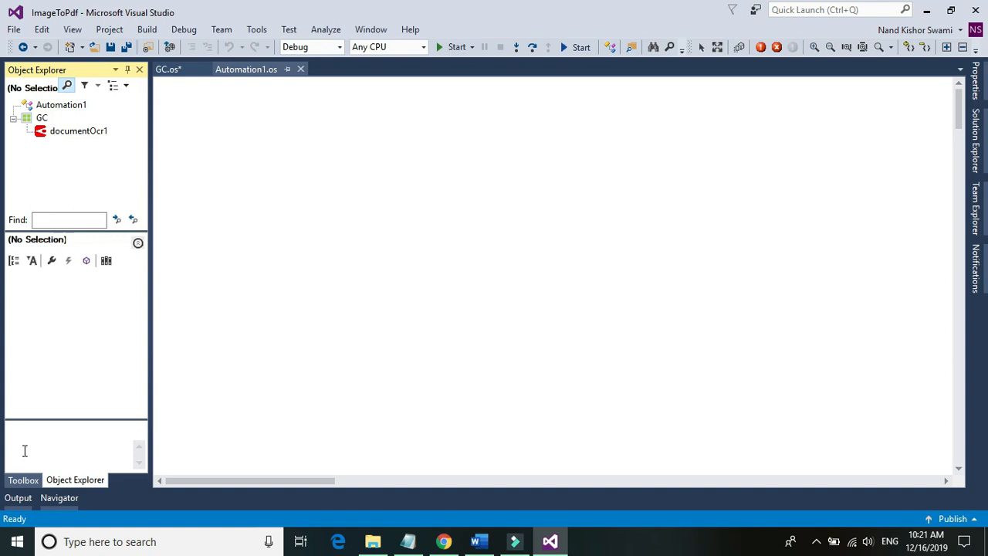
left_click(21, 480)
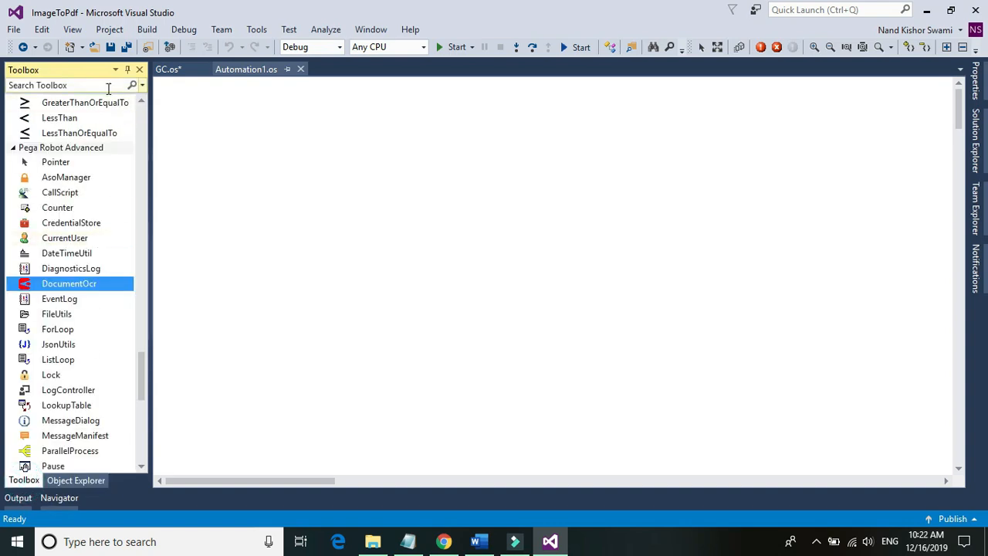
left_click(62, 85)
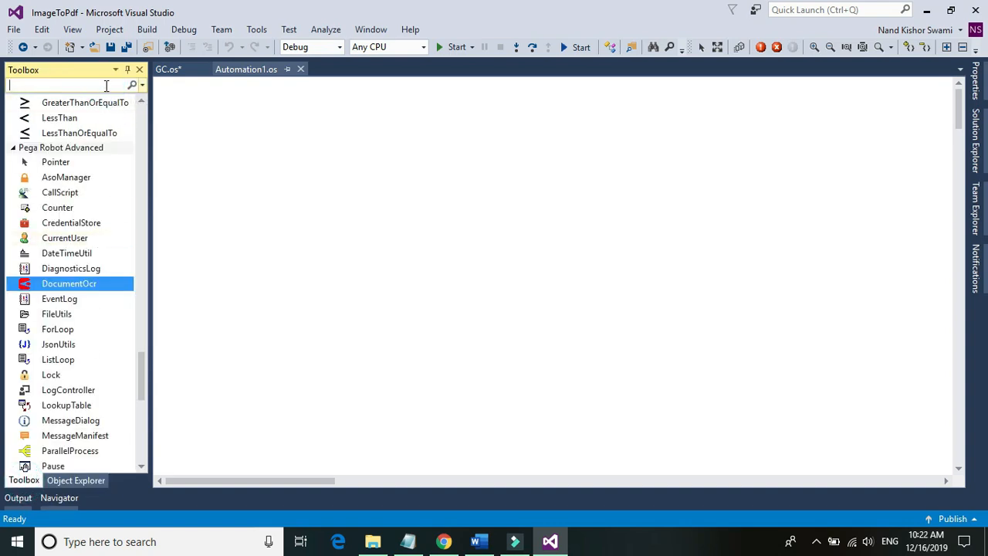
type("allpro")
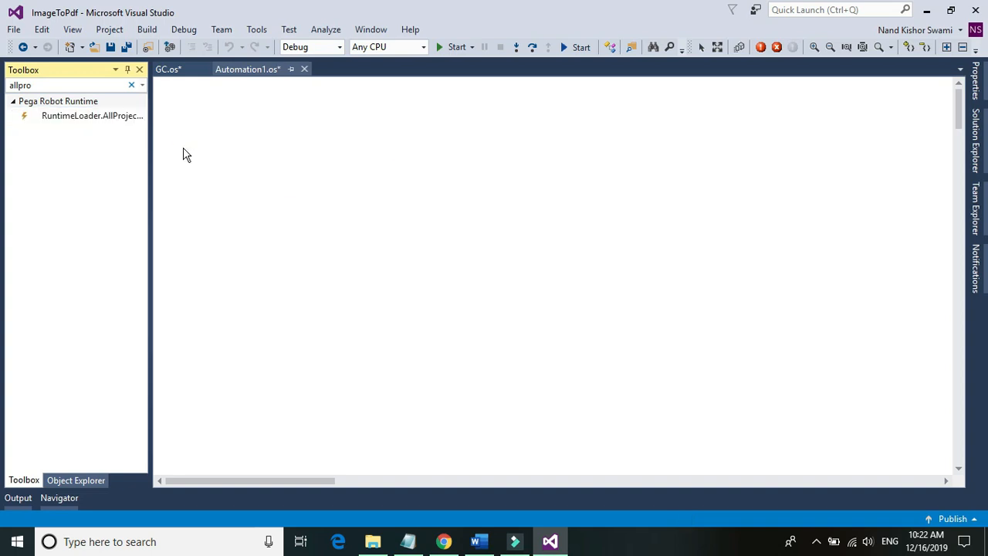
Place RuntimeLoader.AllProjectsStarted and RuntimeHost.TerminateRuntime blocks side by side on the Automation1 canvas.
left_click_drag(93, 114, 295, 176)
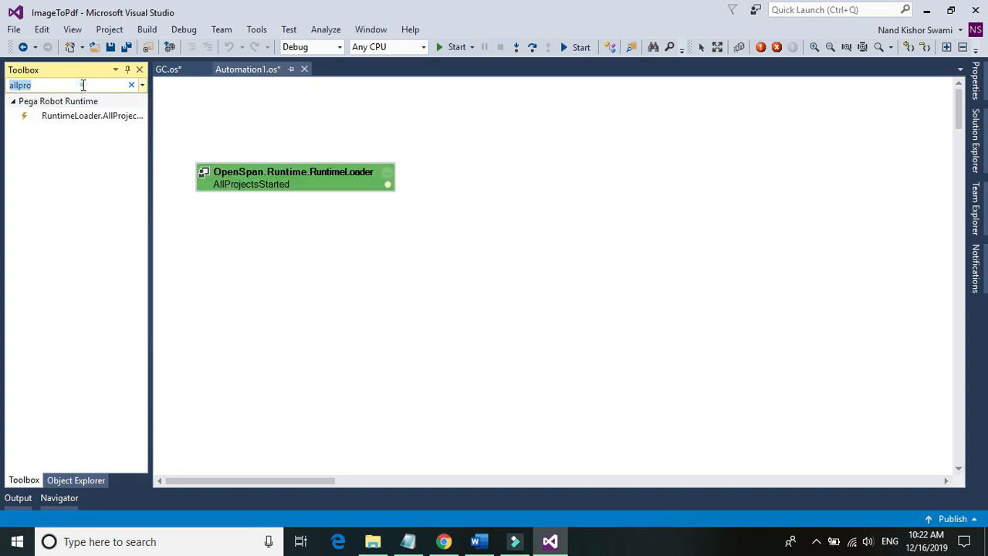
type("termin")
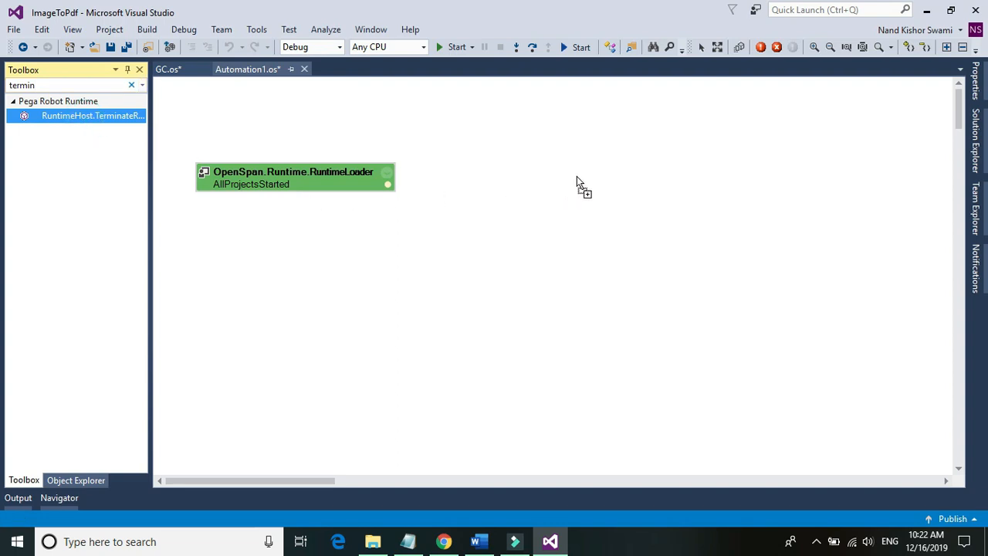
left_click_drag(92, 114, 738, 178)
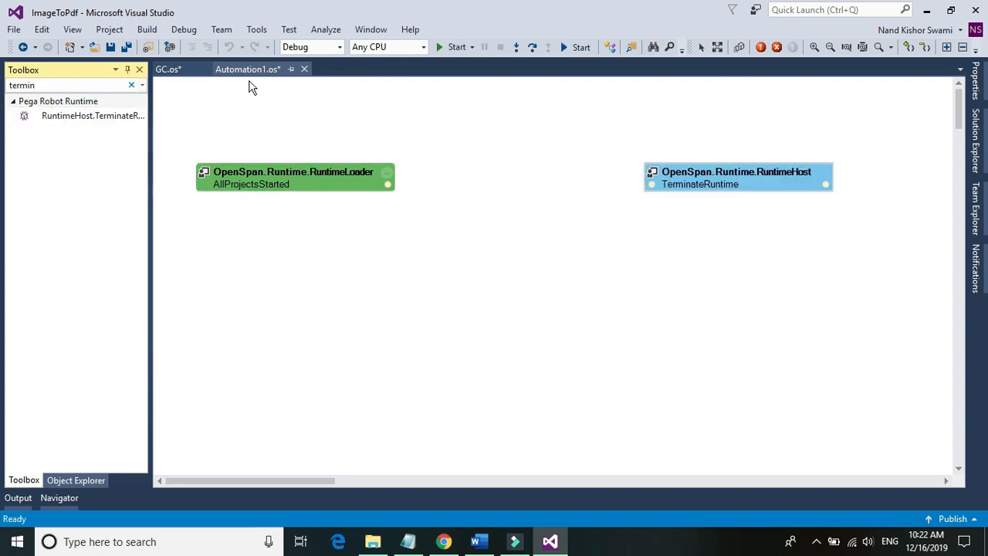
left_click(76, 480)
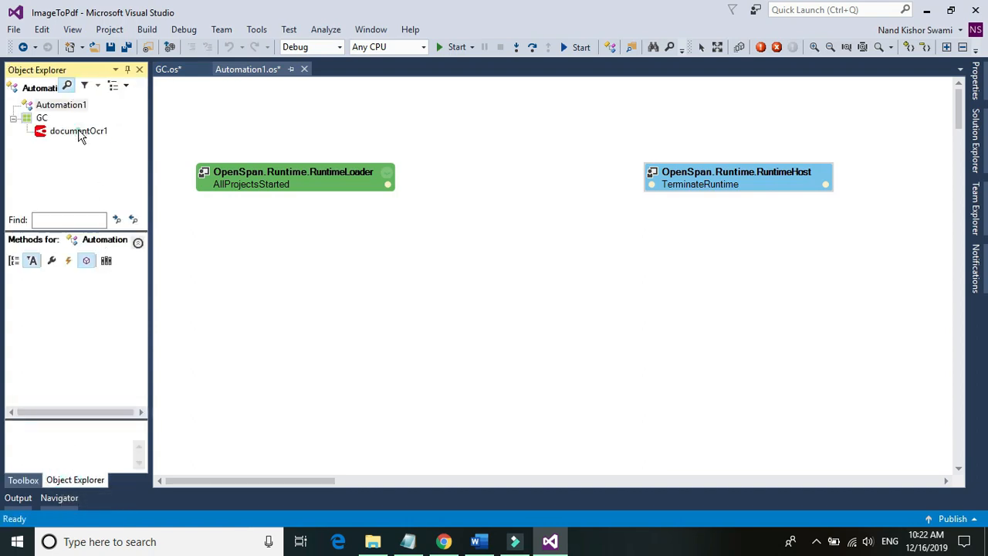
Add documentOcr1's eight-parameter ProcessToPdf block between the start event and TerminateRuntime blocks.
left_click(77, 130)
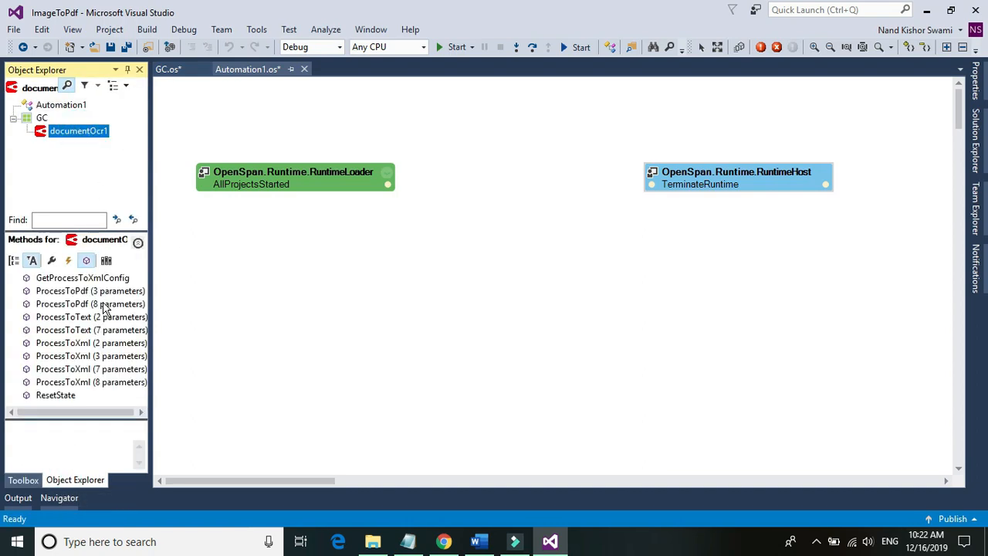
left_click(77, 303)
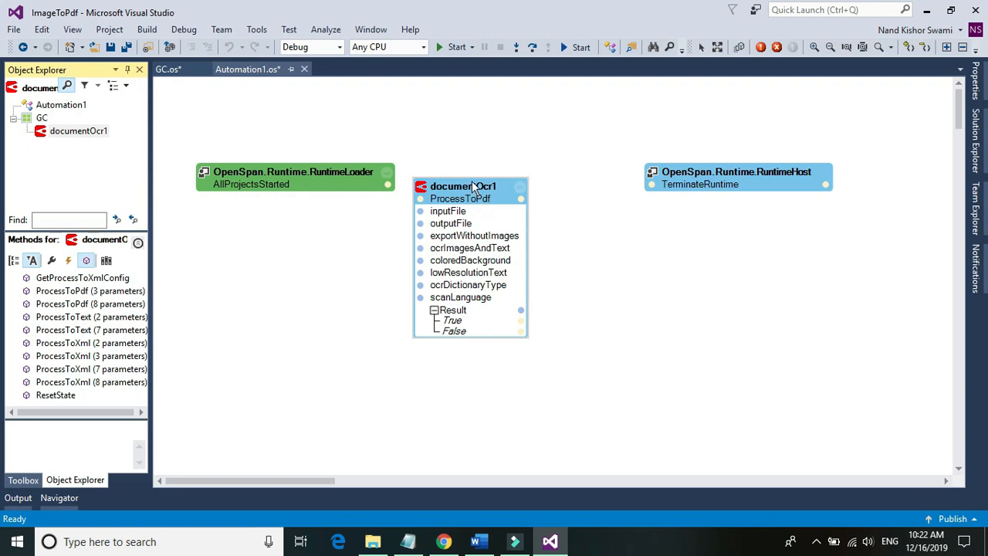
left_click_drag(469, 185, 499, 171)
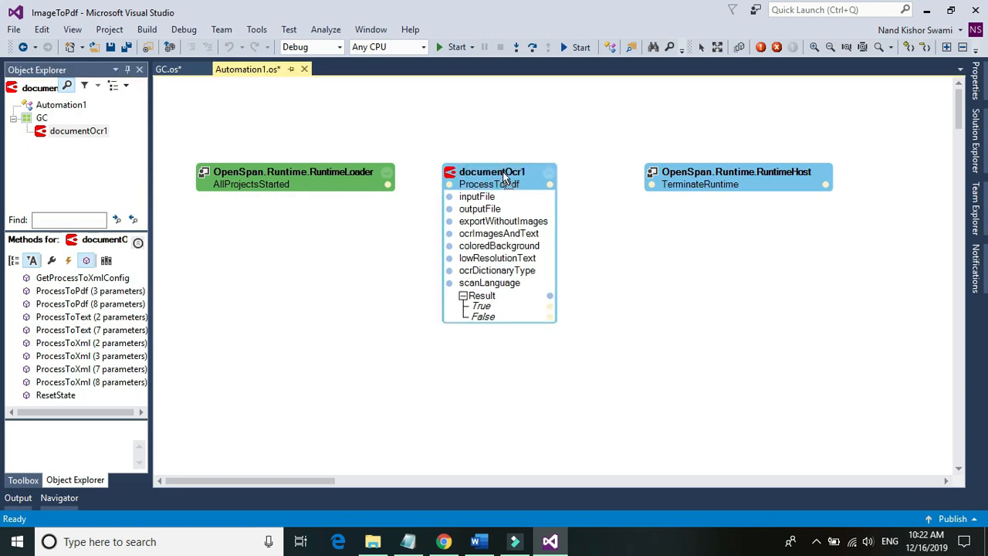
left_click_drag(389, 184, 447, 183)
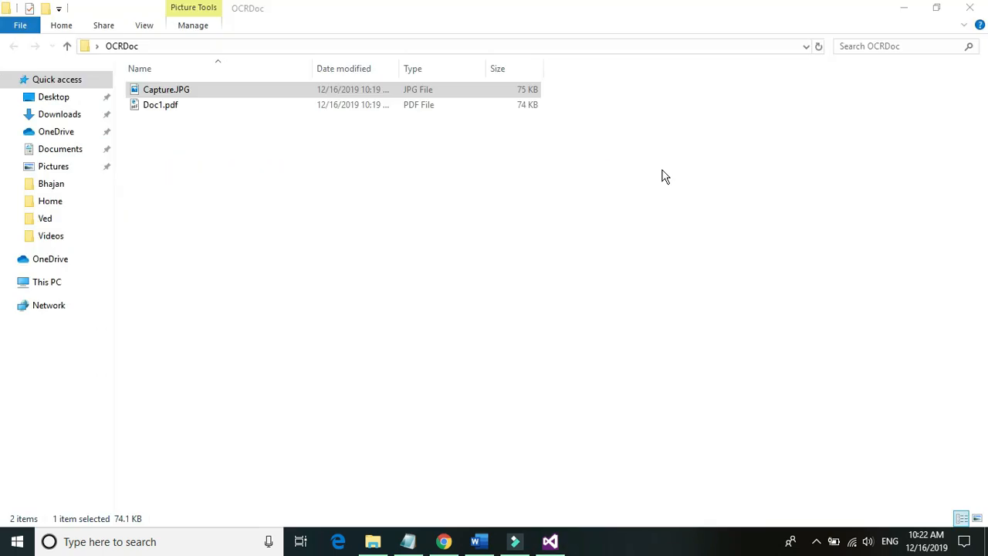
Copy the full path of Capture.JPG from the OCRDoc folder via Copy as path.
left_click(167, 90)
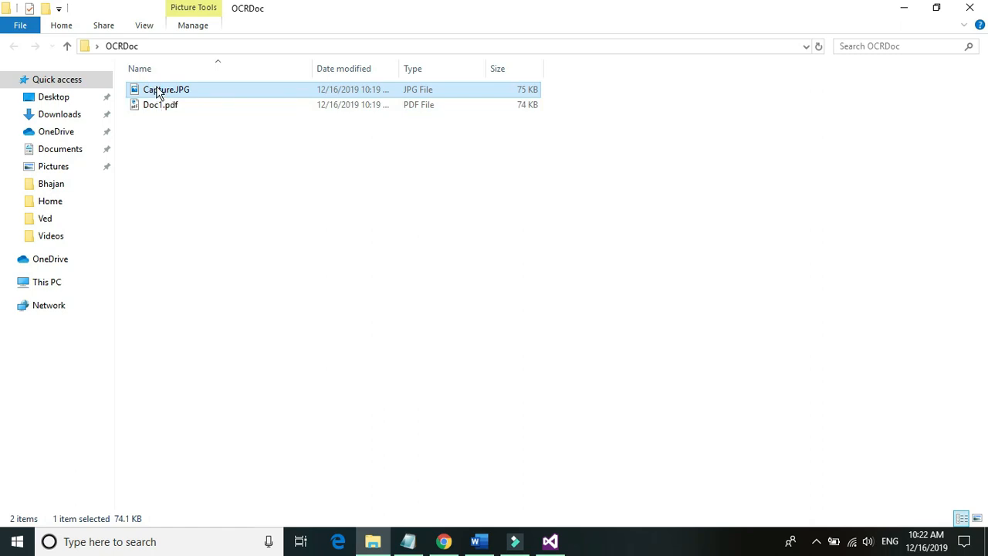
right_click(161, 90)
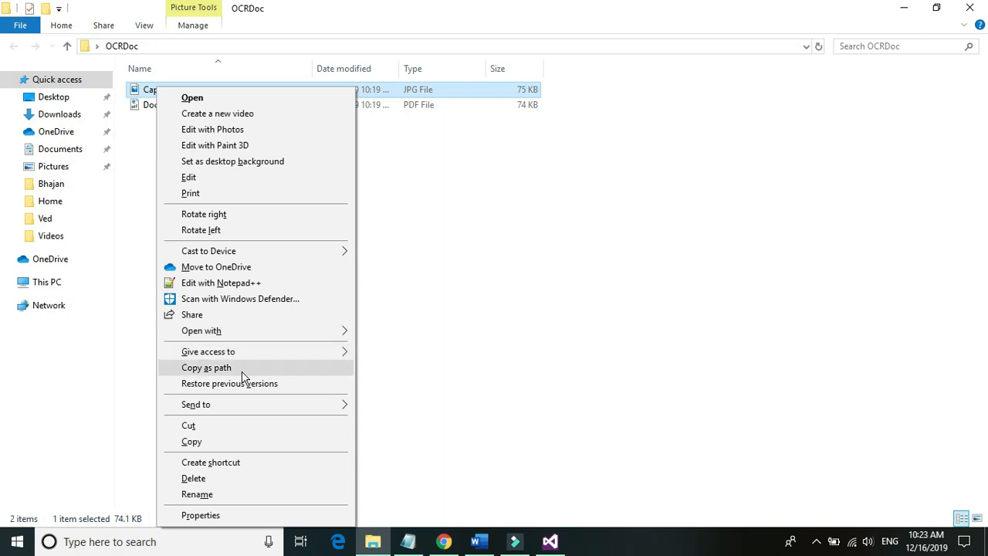
left_click(265, 131)
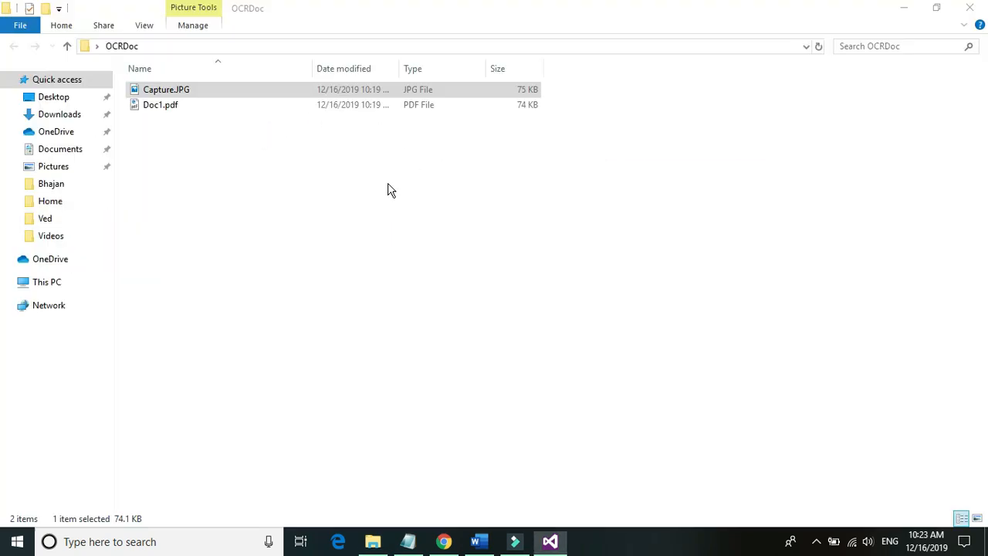
left_click(550, 540)
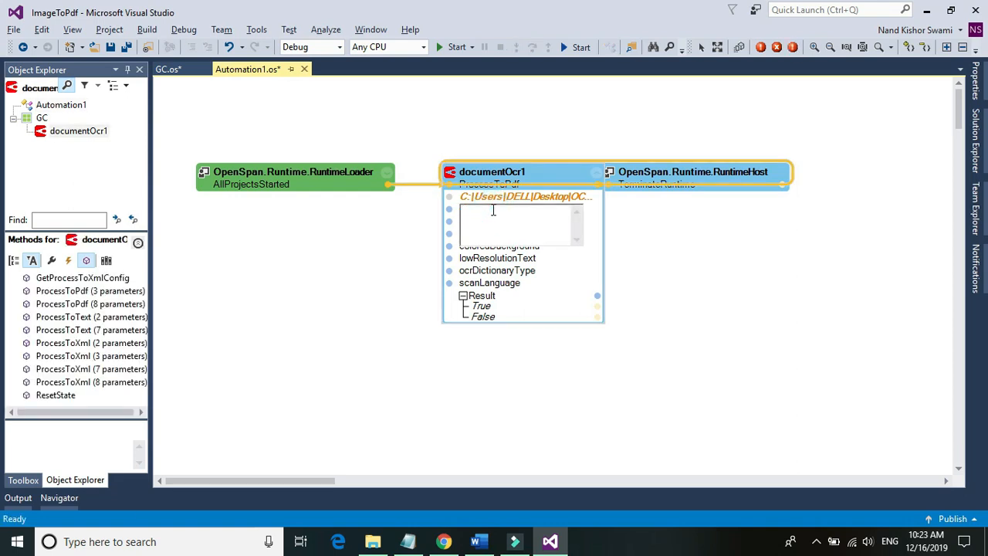
Set ProcessToPdf inputFile to the Capture.JPG path and outputFile to OCRDoc\OutPut.pdf.
type("esktop\\OCRDoc\\Capture.J")
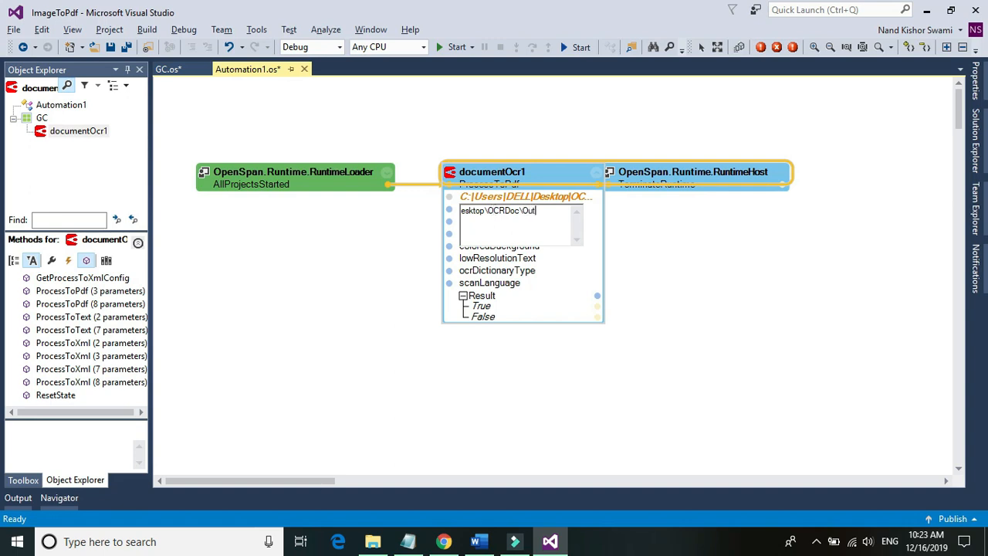
type("Put")
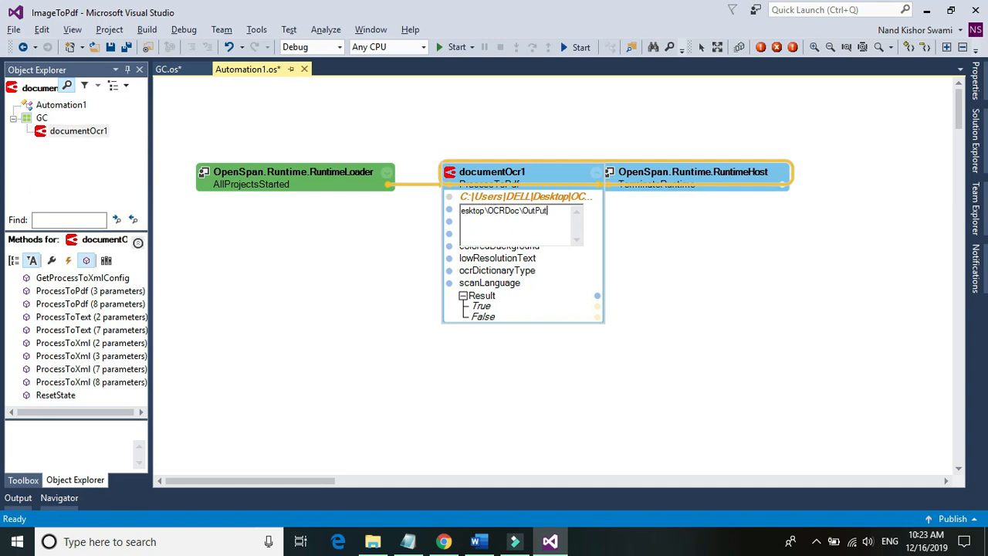
type(".pdf")
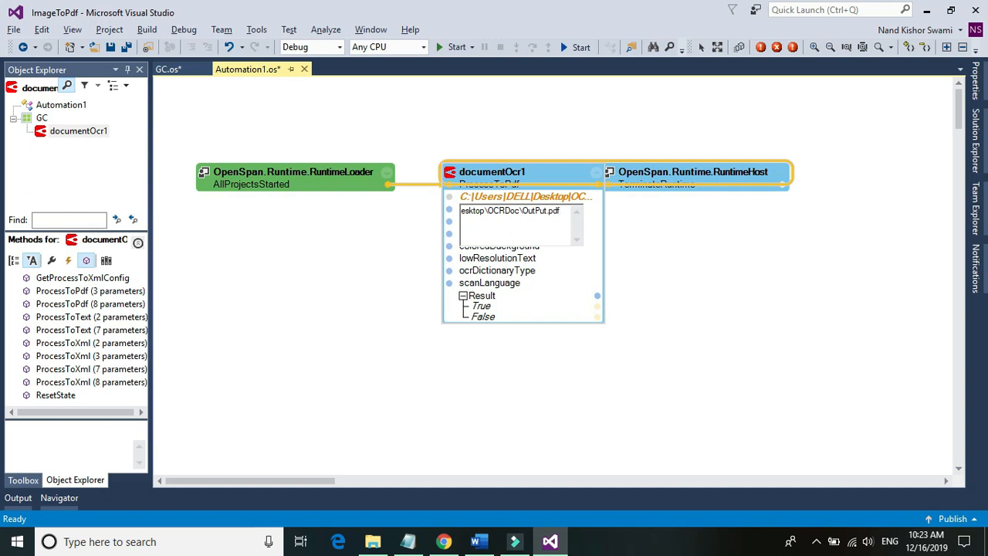
type("\"C:\\Users\\DELL\\Desktop\\OCR\"")
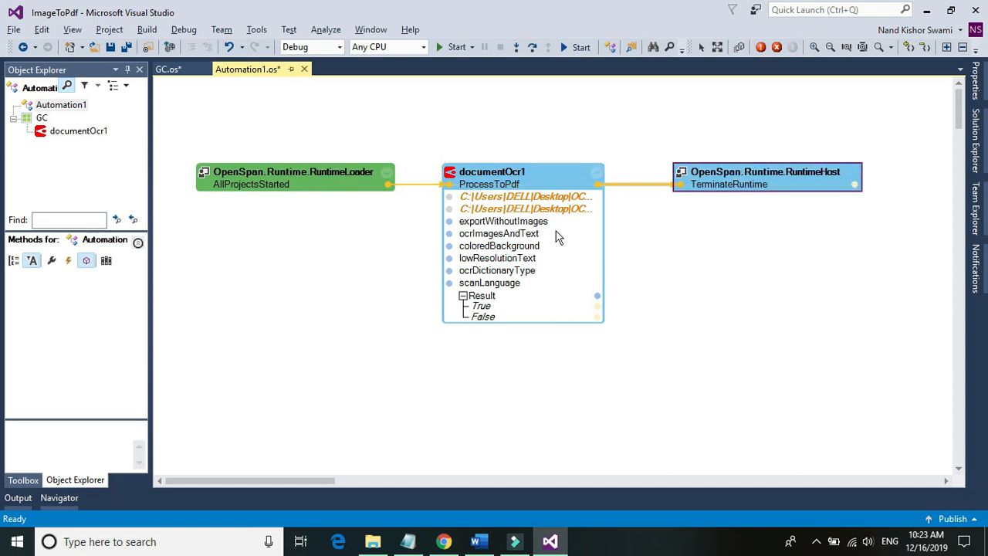
Set exportWithoutImages to False and ocrImagesAndText to True.
left_click(503, 221)
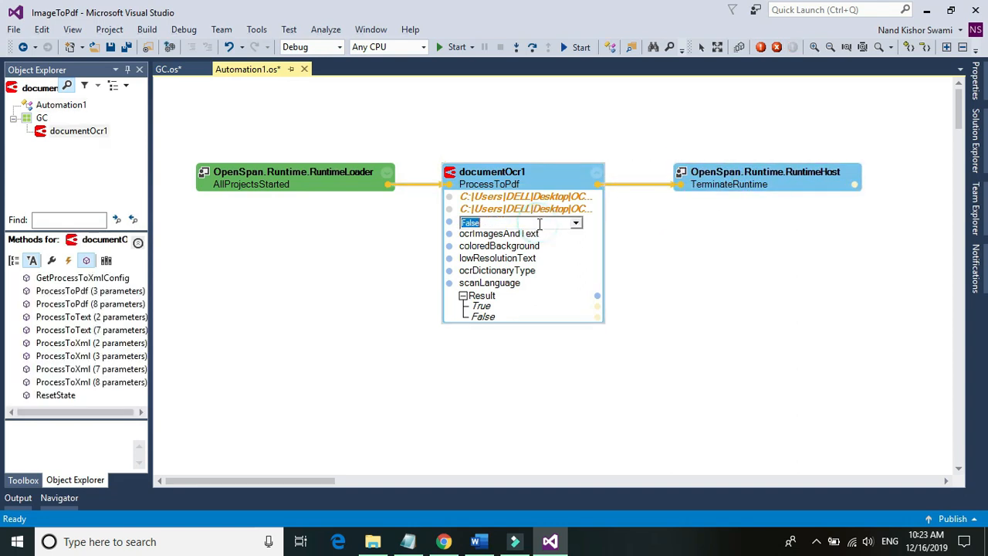
mouse_move(655, 230)
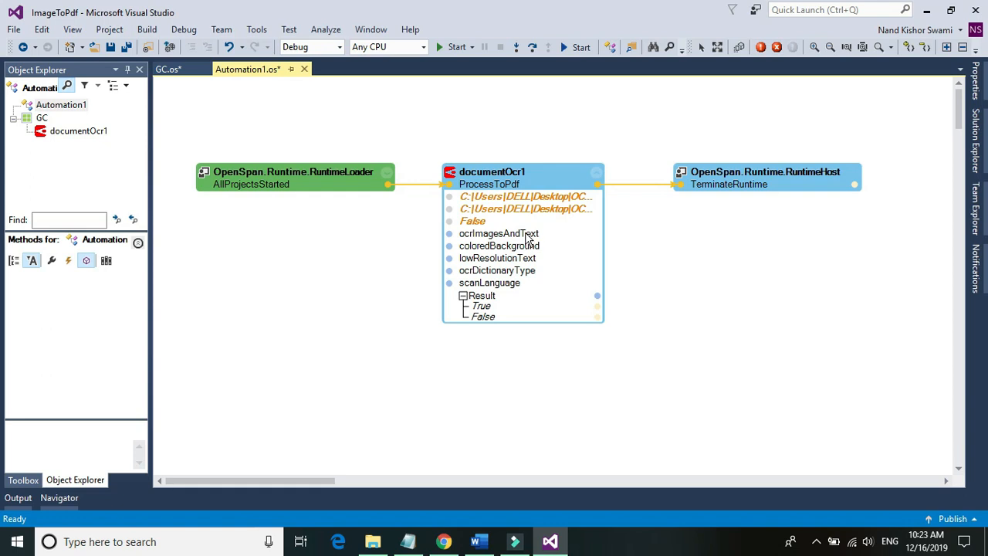
left_click(497, 233)
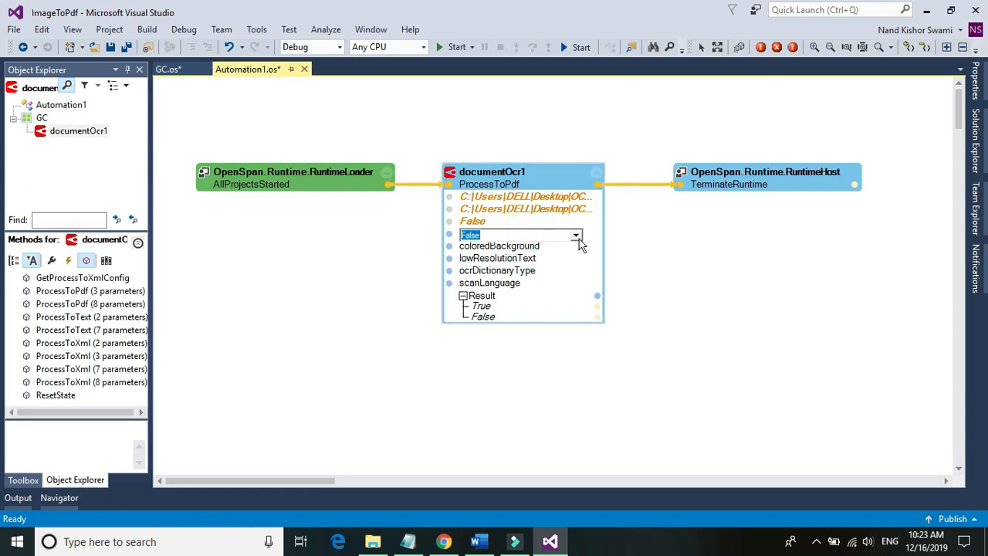
left_click(576, 235)
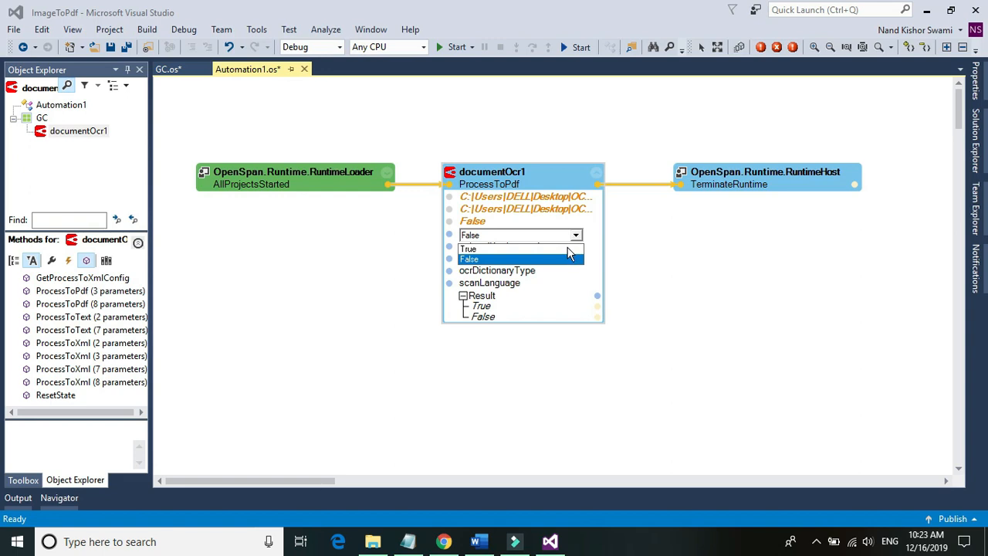
left_click(468, 247)
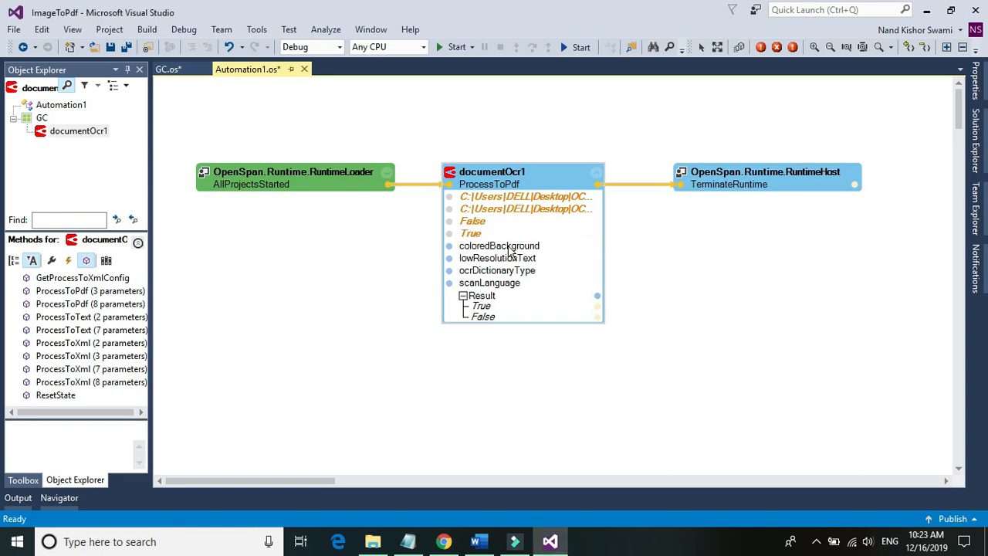
key("alt+tab")
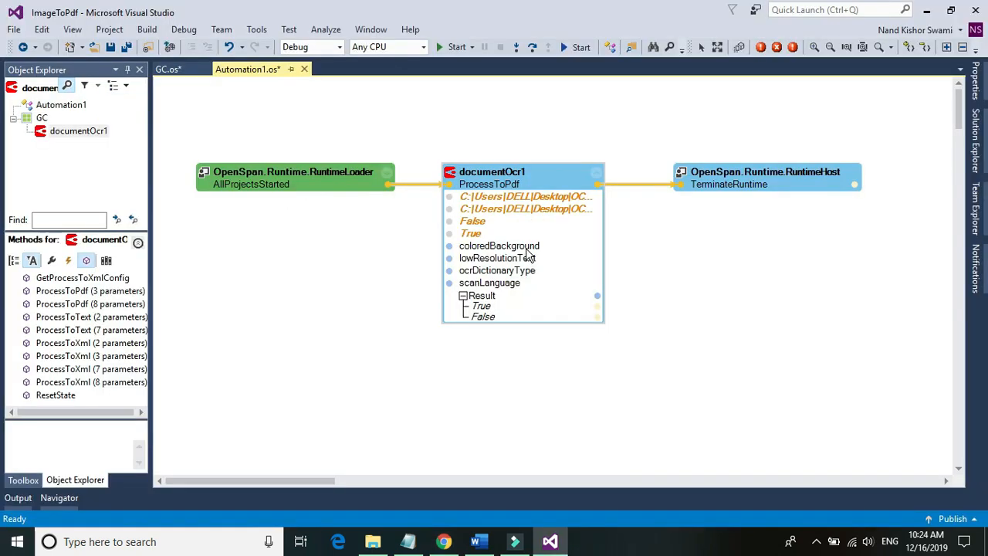
Set coloredBackground and lowResolutionText to False, Normal dictionary and English scan language.
left_click(499, 246)
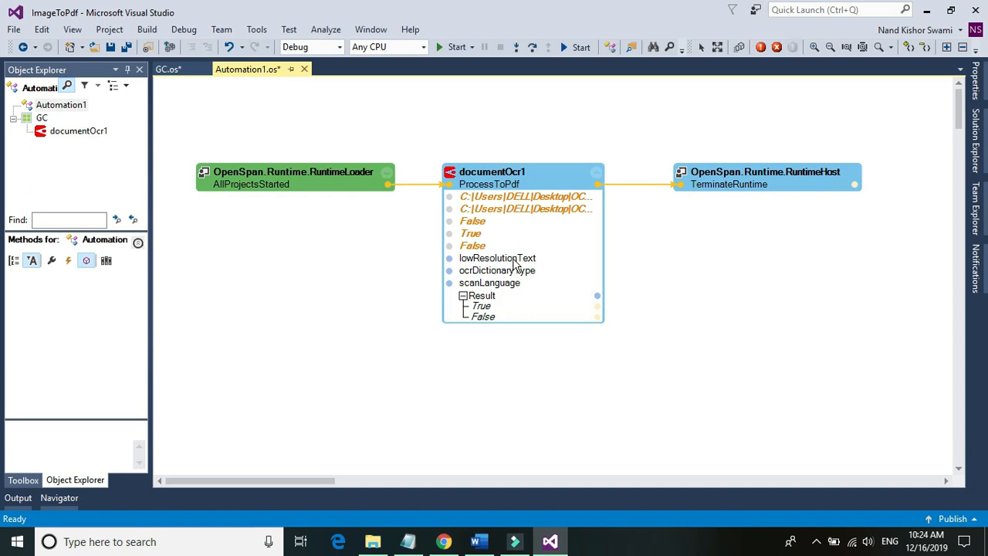
left_click(516, 258)
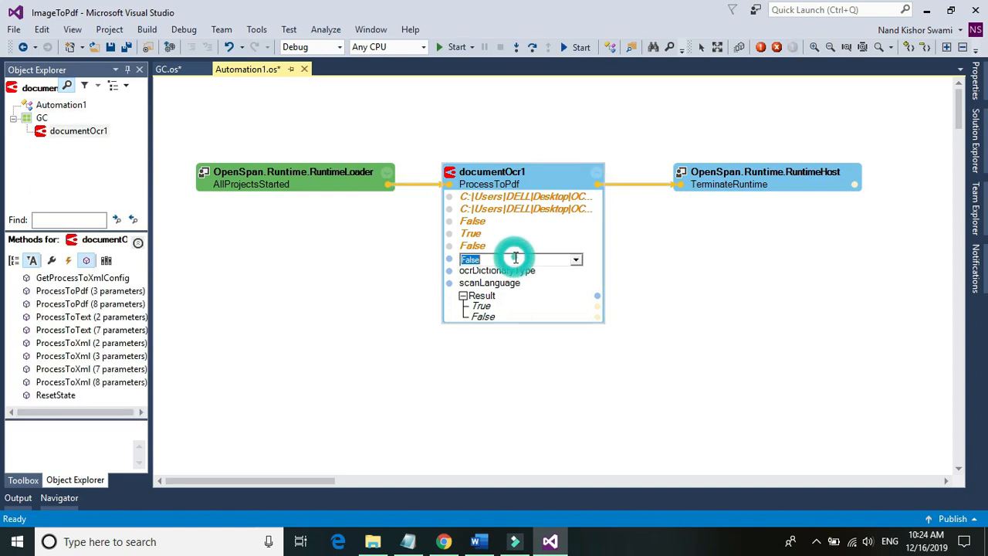
left_click(556, 283)
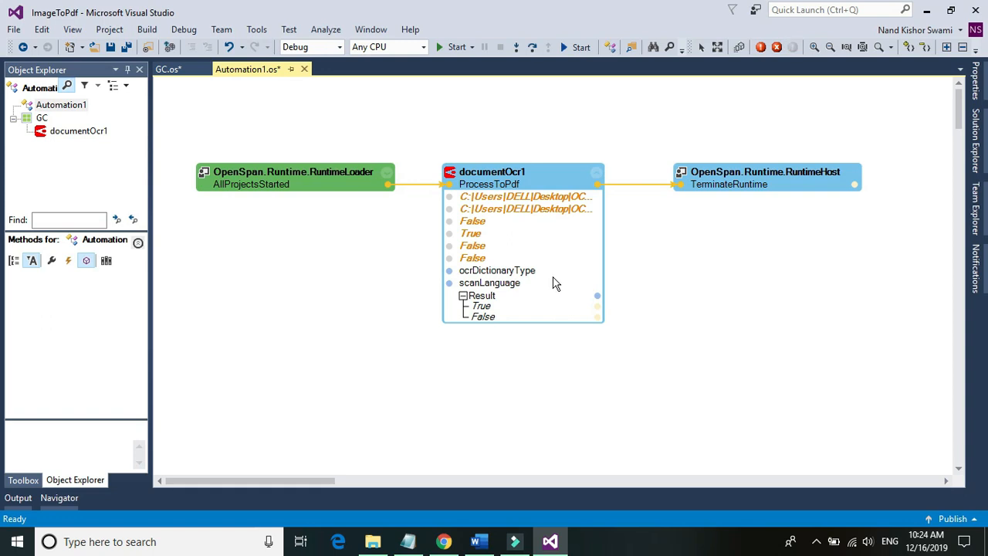
mouse_move(525, 274)
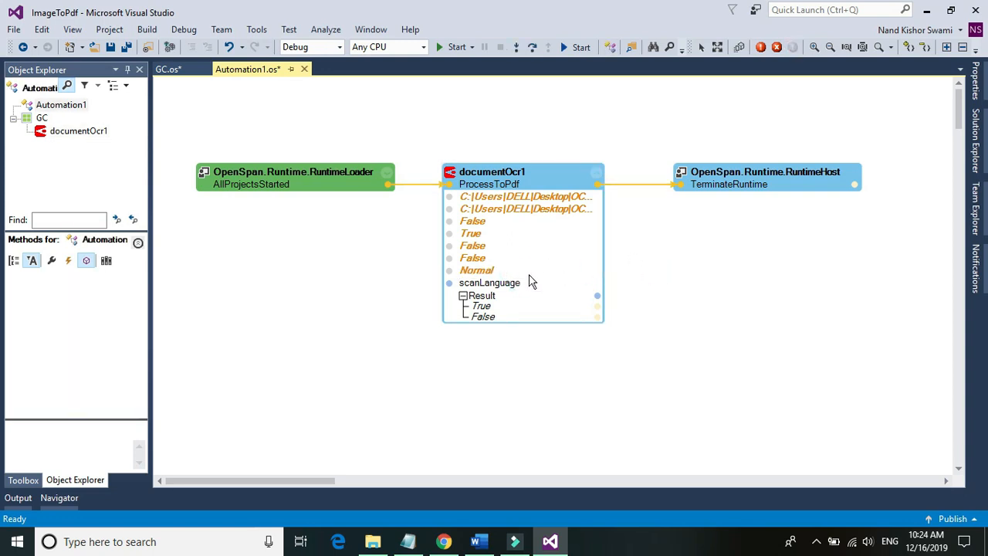
left_click(490, 283)
type("English")
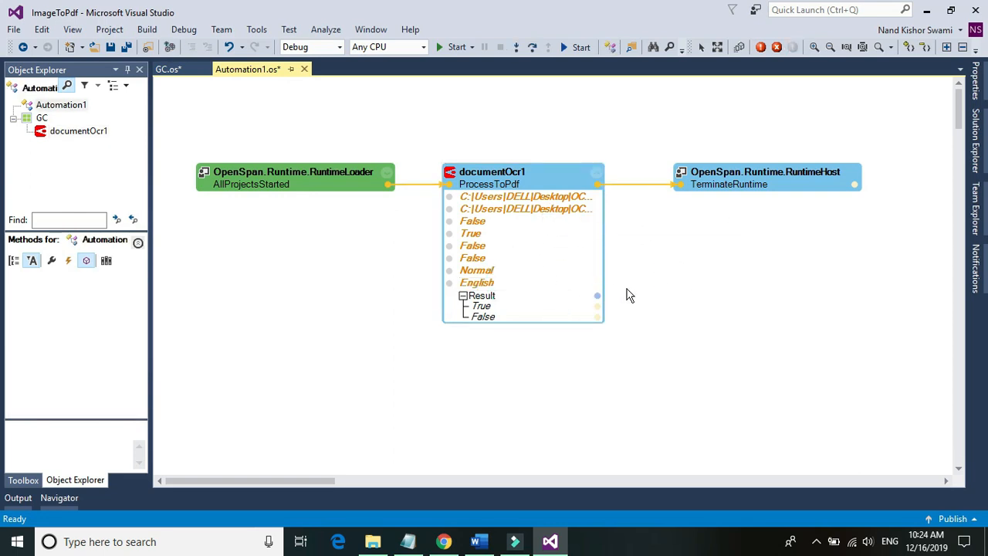
mouse_move(524, 263)
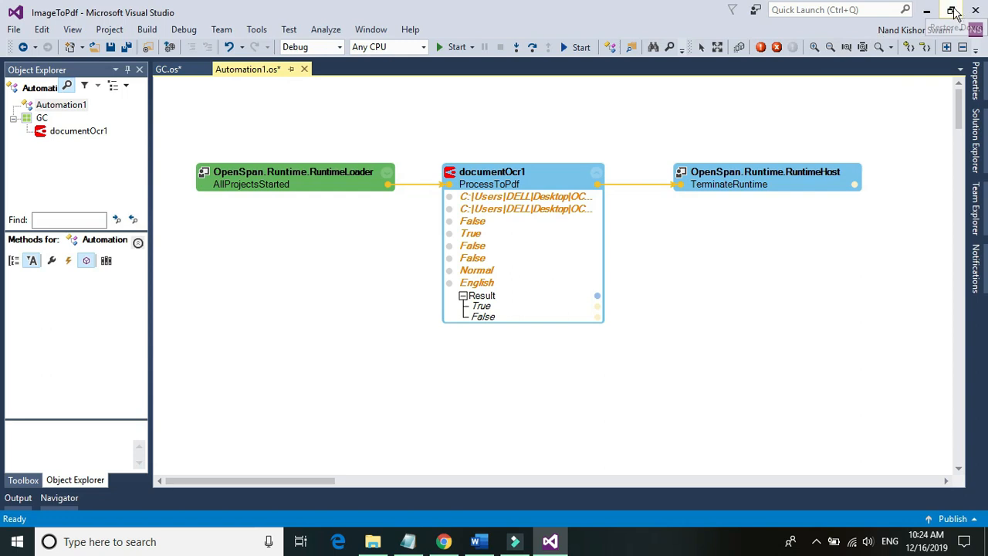
Arrange Visual Studio beside the OCRDoc folder and run the automation to produce OutPut.pdf.
left_click(951, 12)
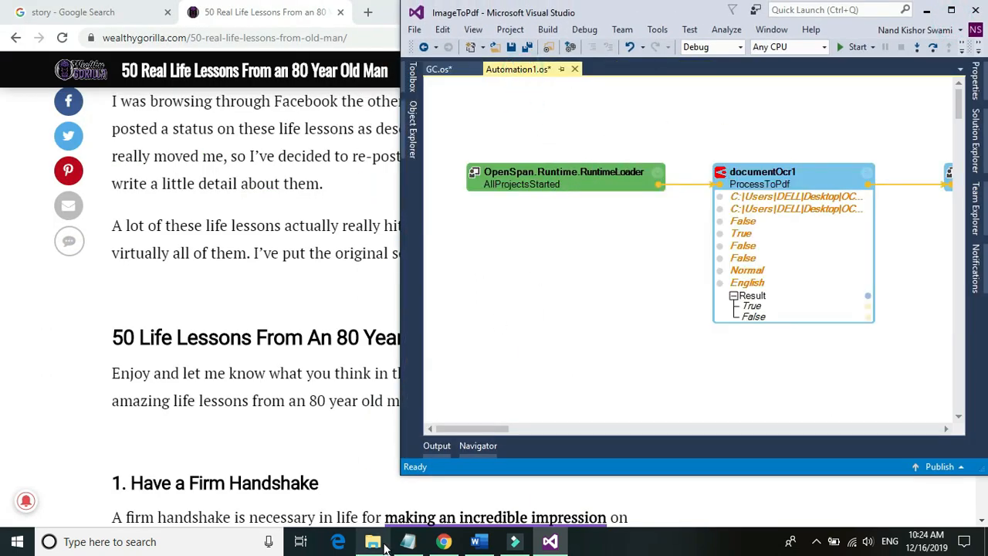
left_click(371, 541)
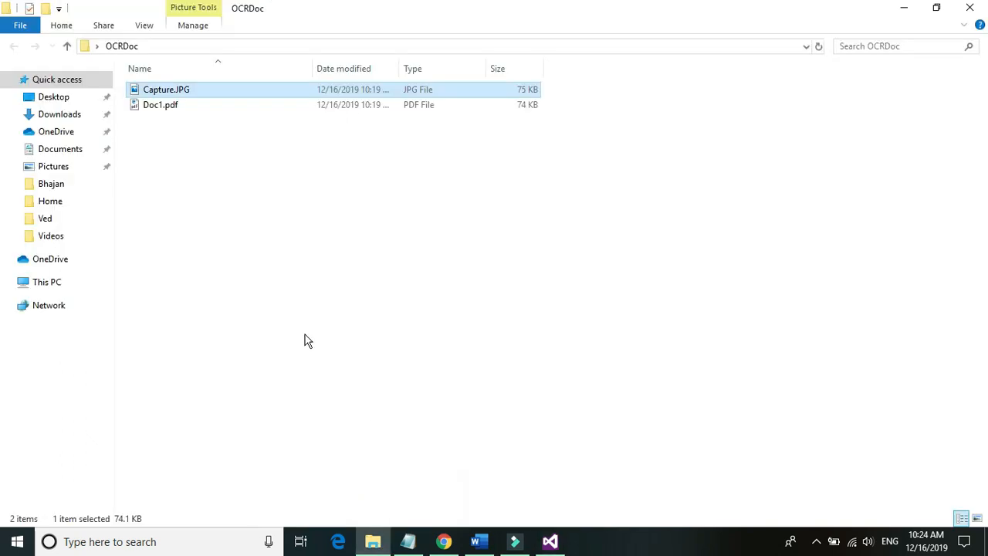
left_click(550, 540)
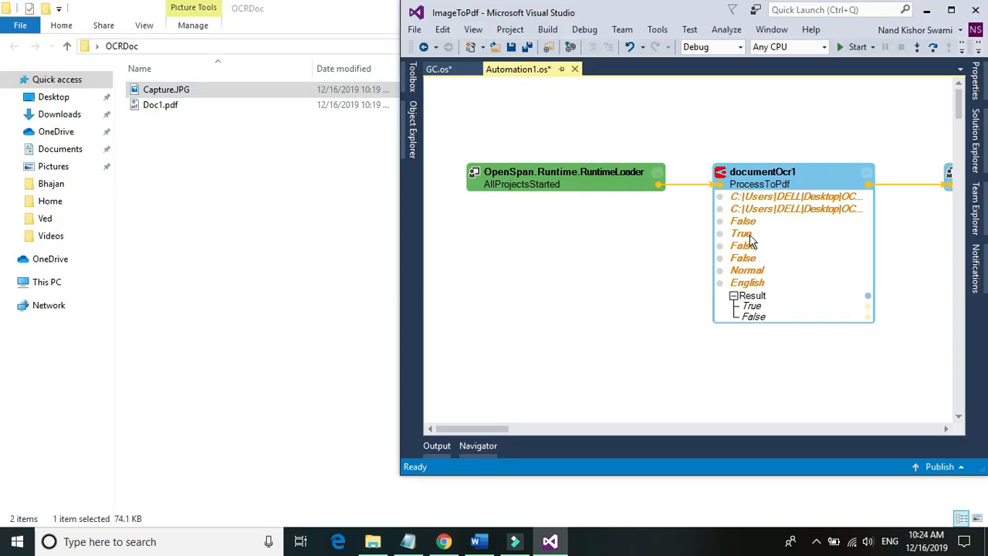
left_click(853, 47)
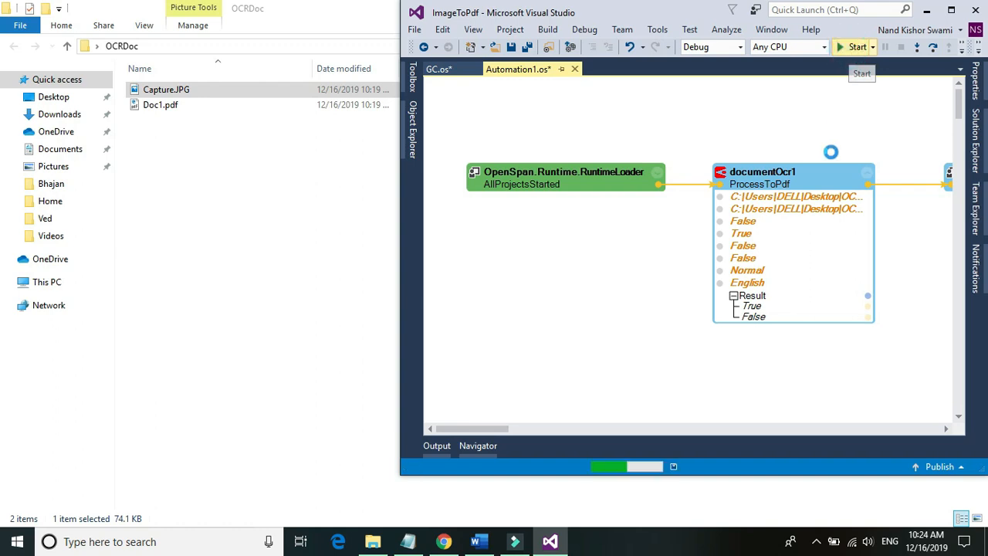
left_click(855, 46)
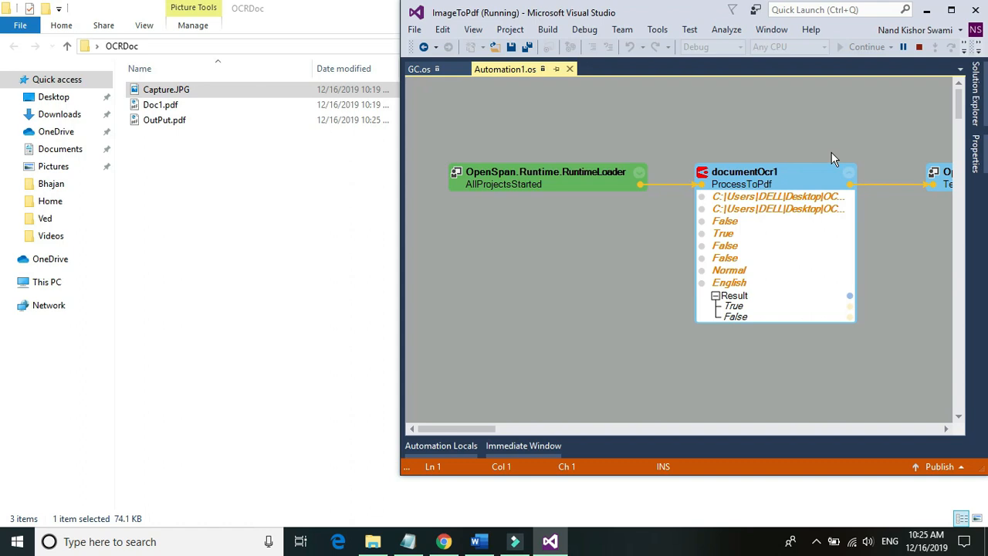
mouse_move(566, 117)
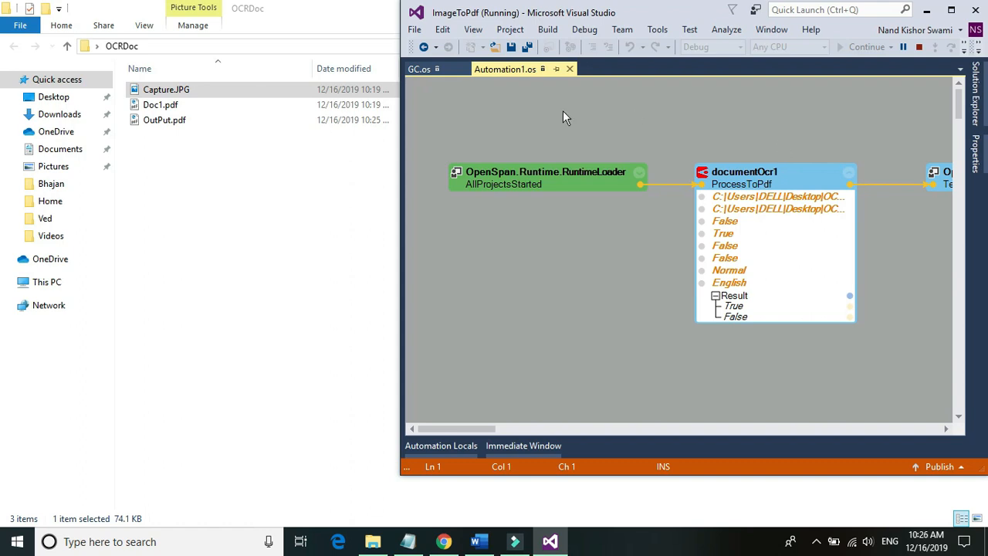
mouse_move(154, 136)
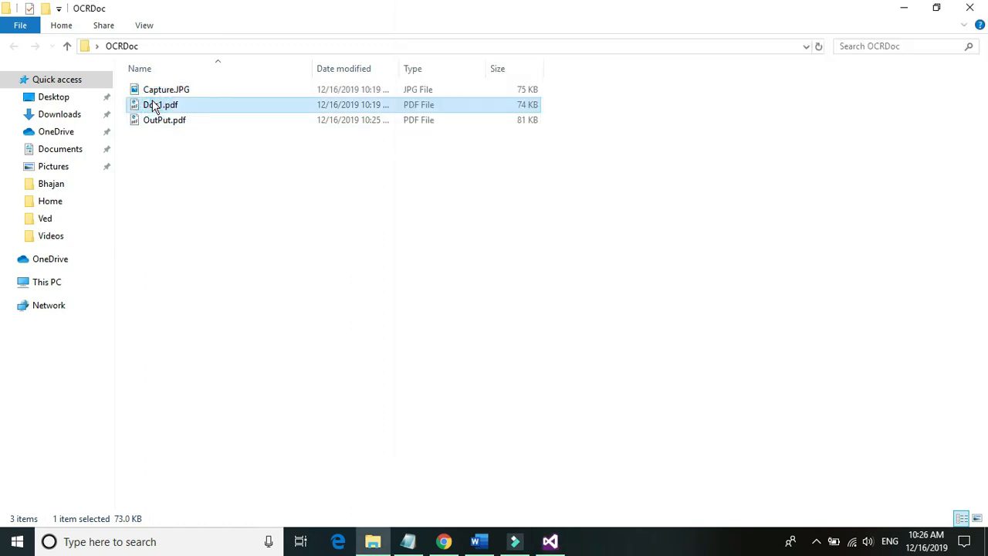
Re-point ProcessToPdf at Doc1.pdf with output OutPutPDF.pdf and run the automation again.
right_click(152, 105)
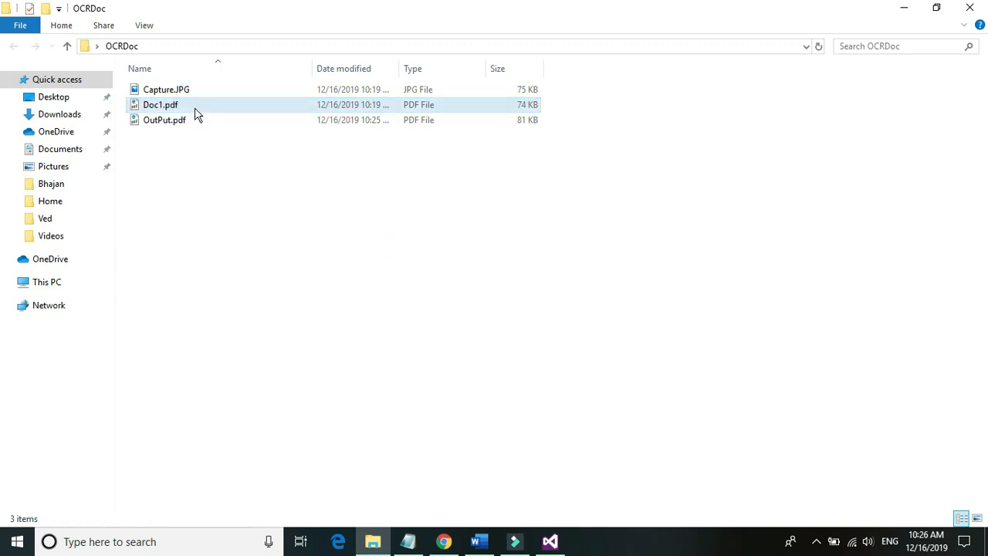
left_click(161, 105)
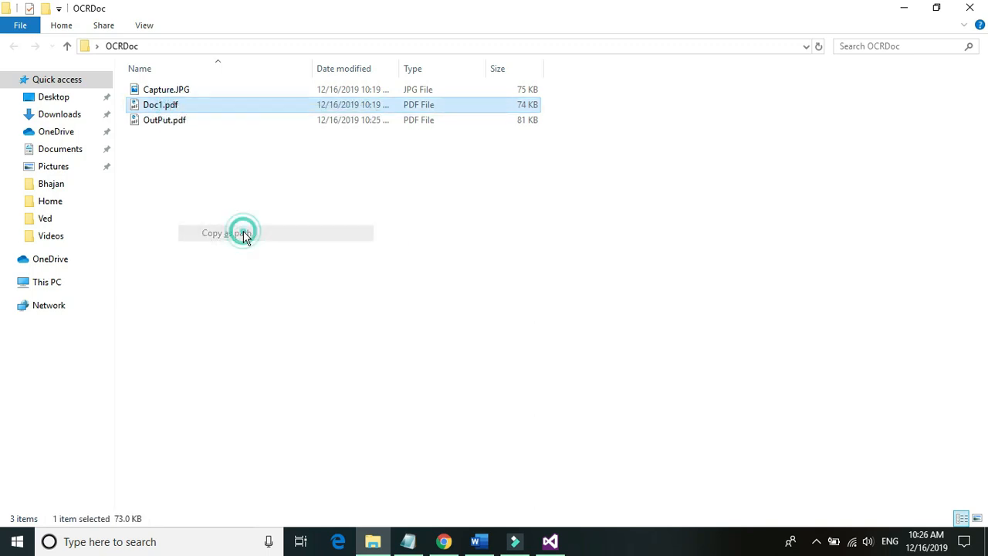
left_click(550, 541)
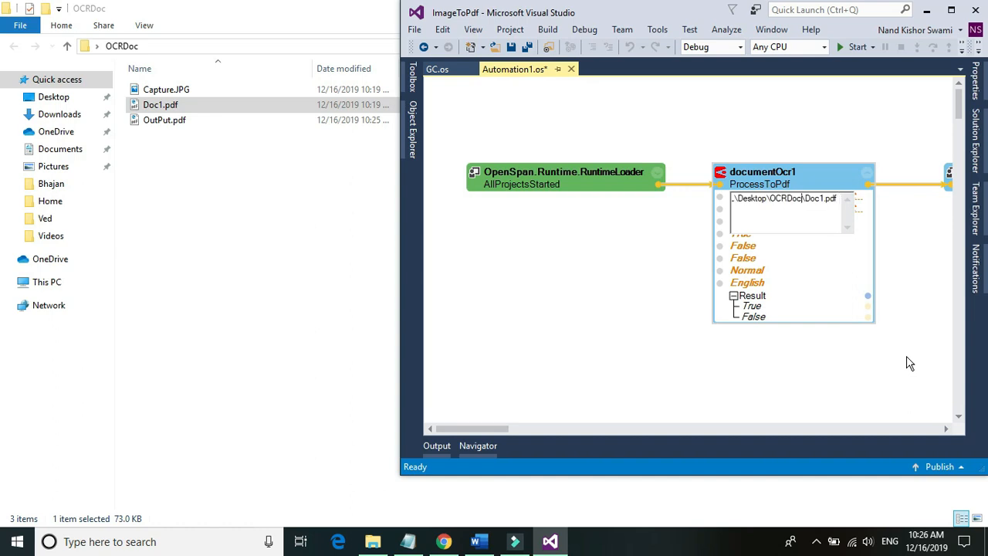
type("C:\\Users\\DELL\\Desktop\\OCRDoc\\Doc1.pdf")
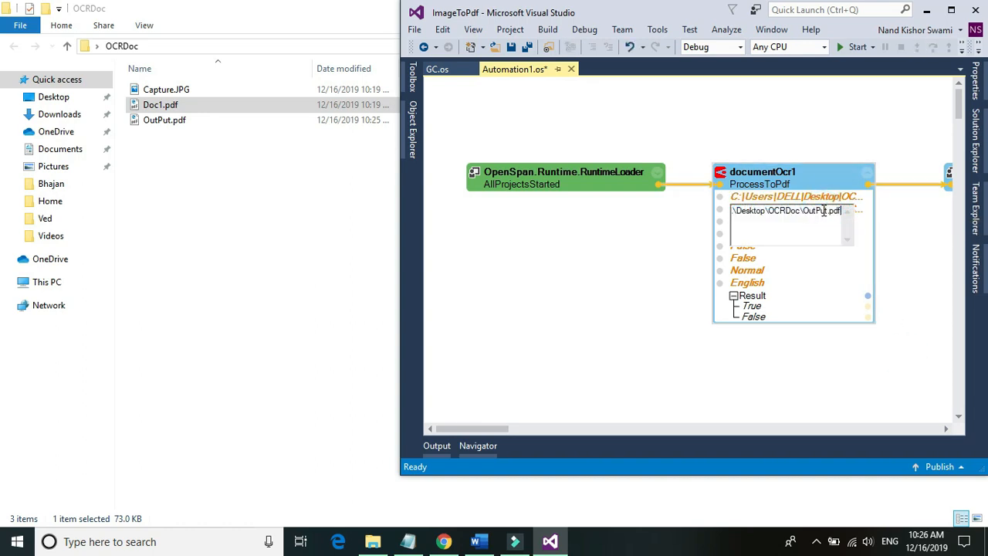
mouse_move(939, 222)
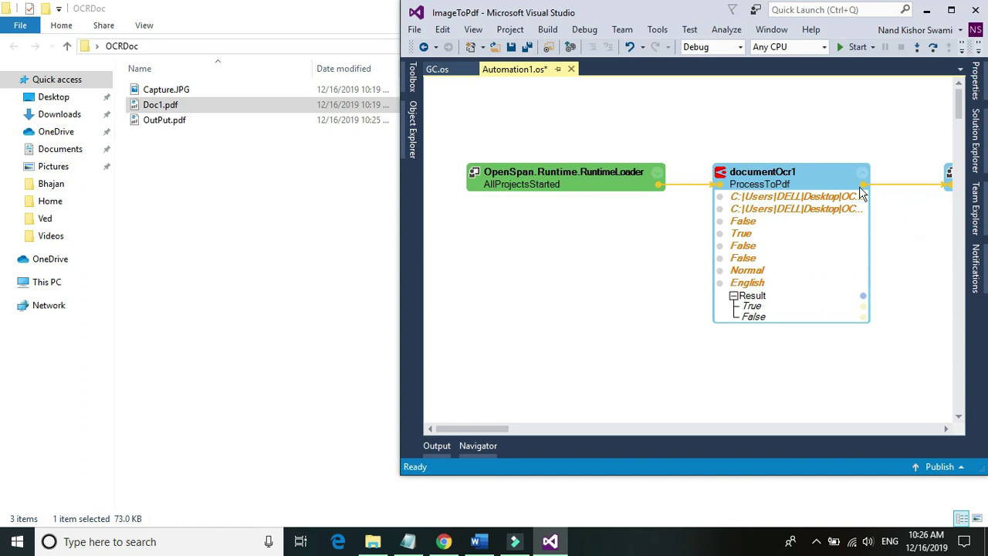
mouse_move(852, 48)
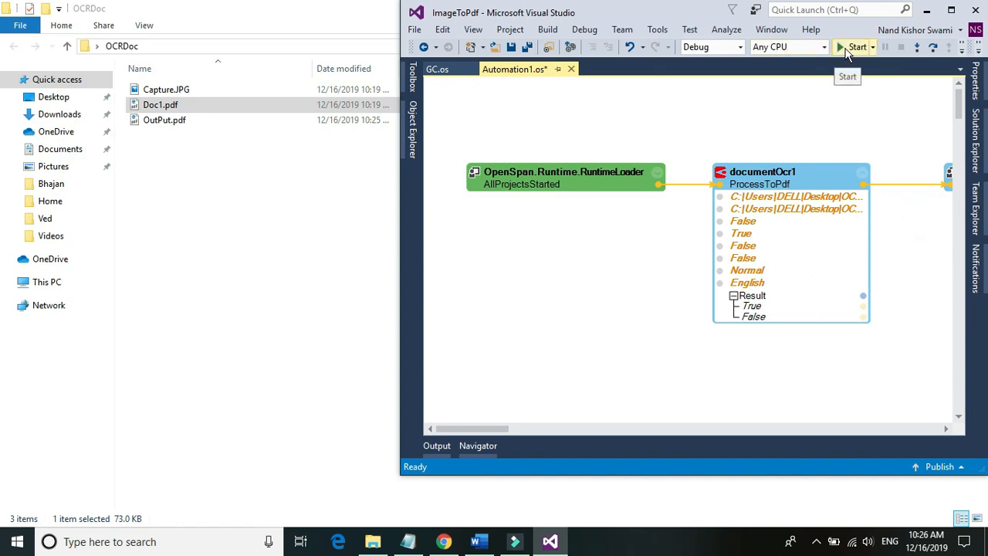
left_click(857, 47)
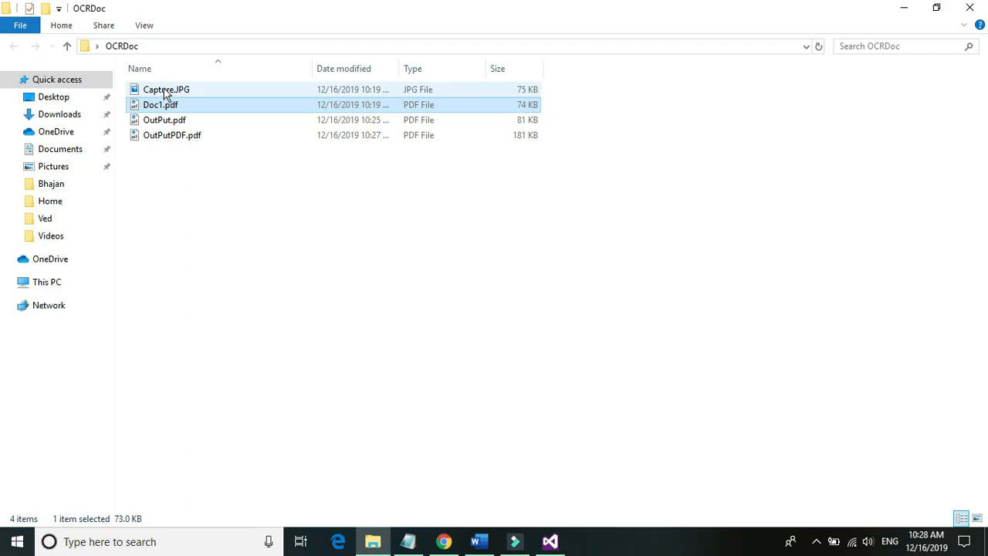
double_click(163, 90)
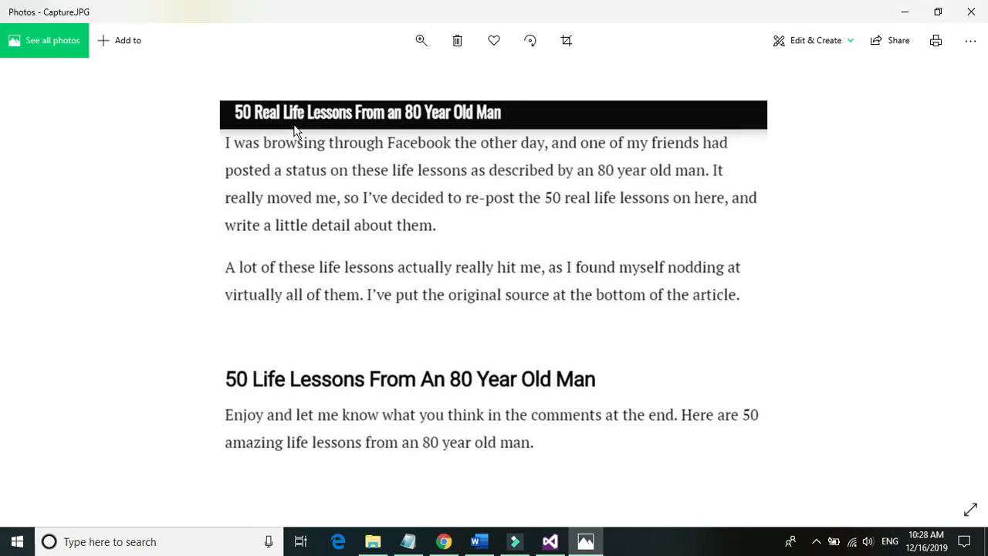
mouse_move(241, 181)
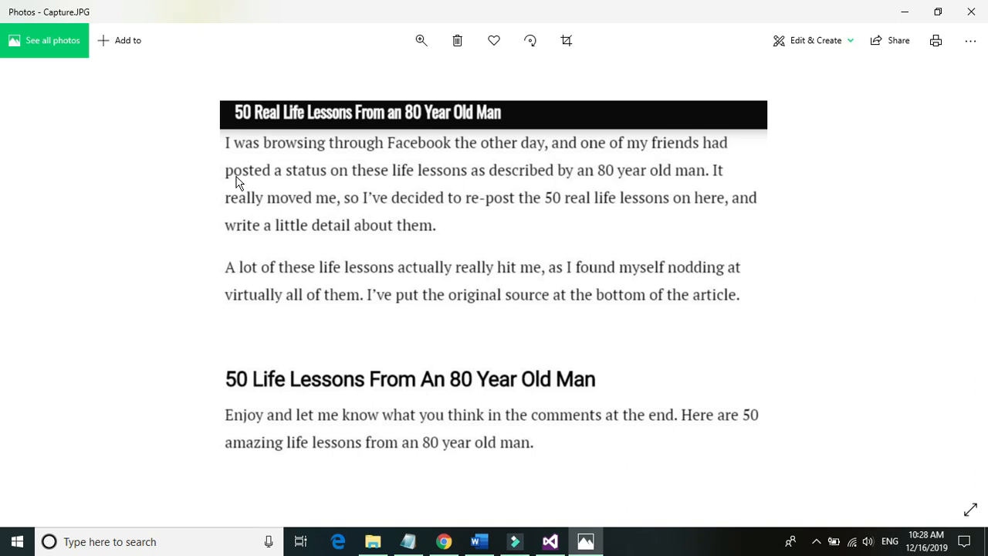
mouse_move(380, 179)
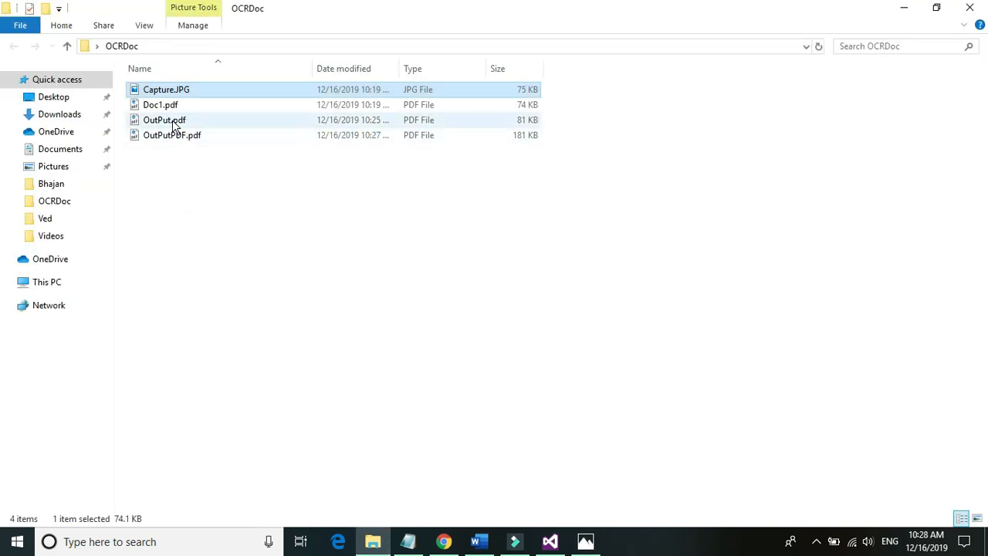
double_click(161, 120)
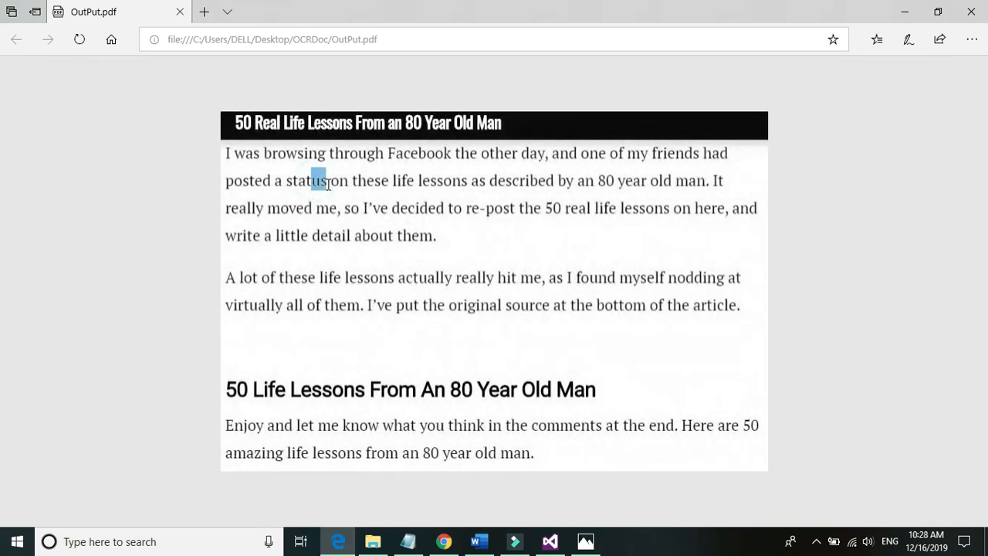
left_click_drag(309, 179, 488, 179)
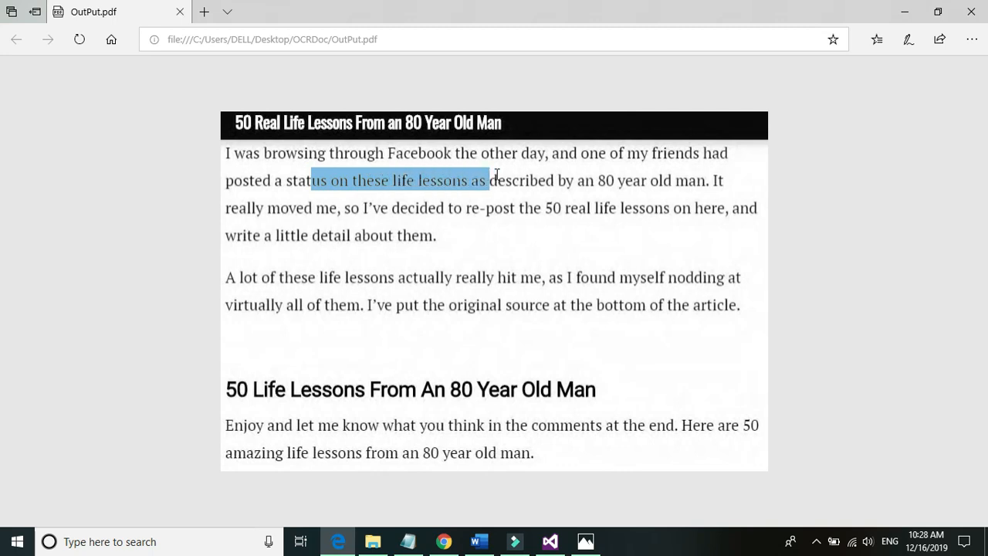
left_click_drag(491, 179, 537, 180)
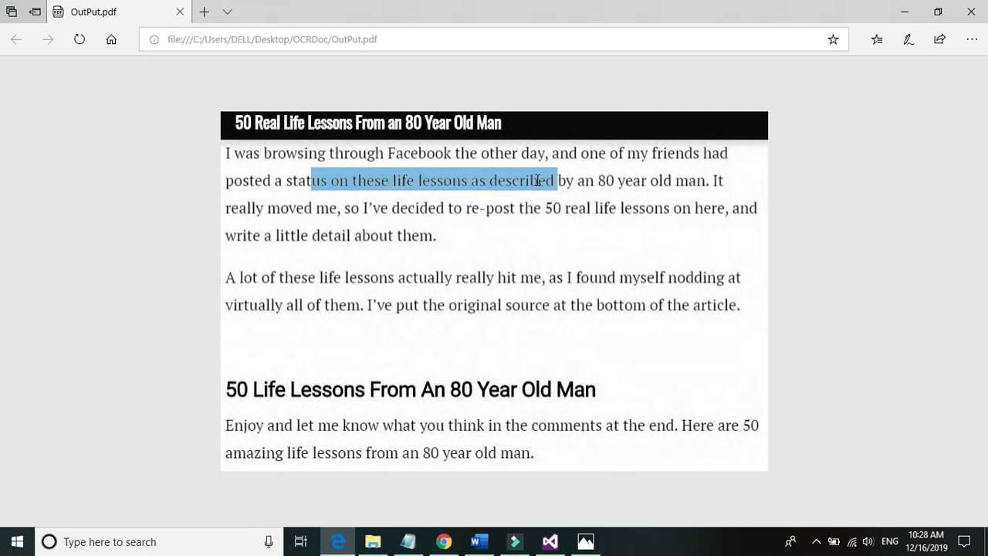
right_click(497, 193)
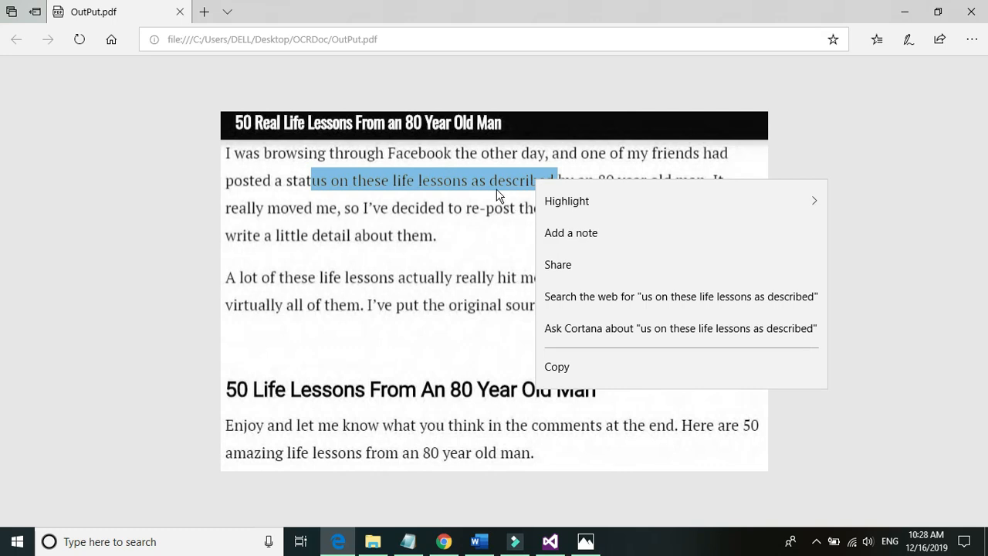
left_click(548, 364)
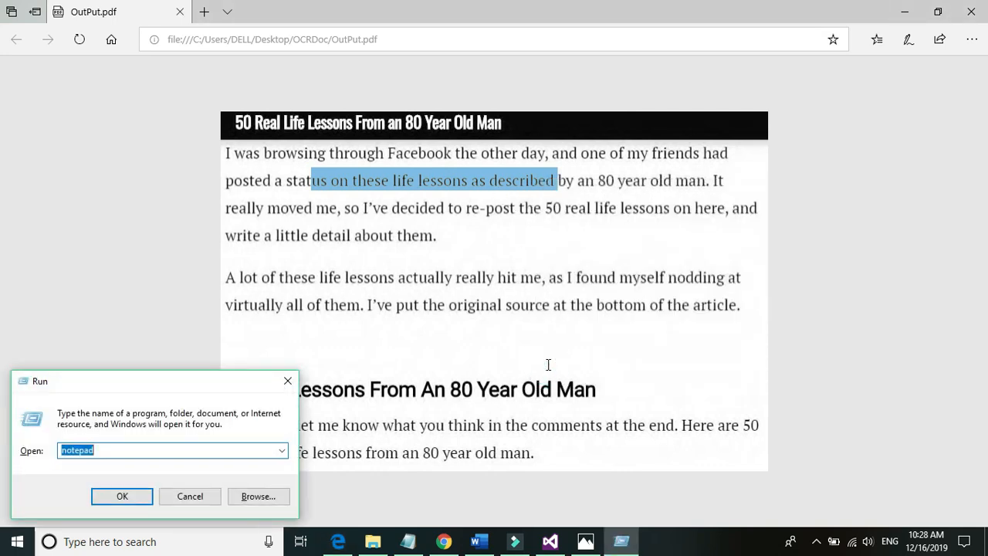
left_click(121, 497)
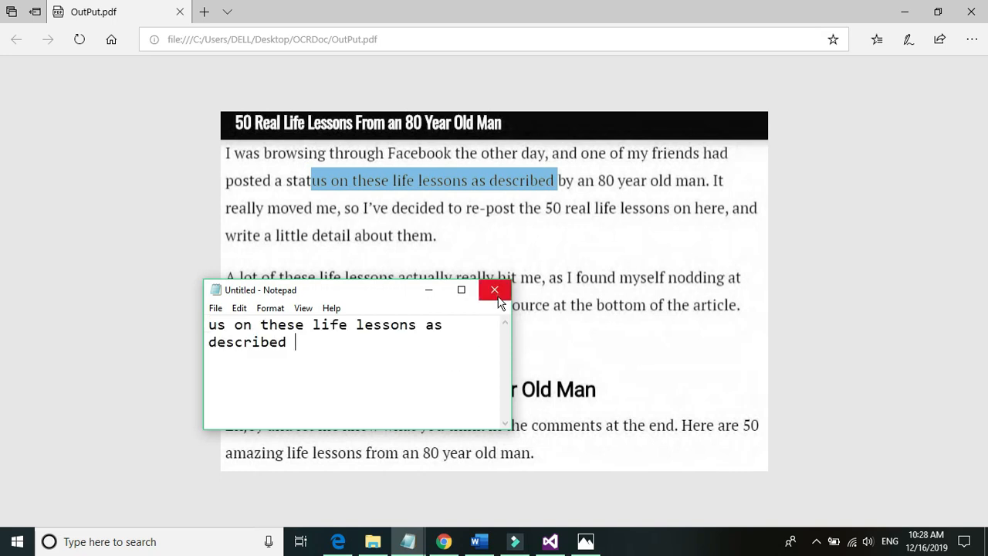
left_click(494, 290)
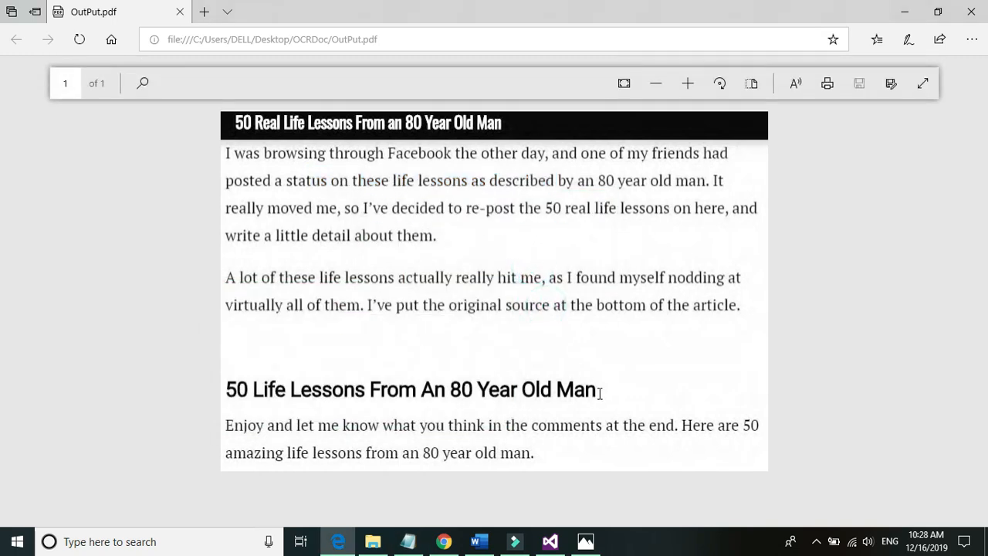
left_click_drag(420, 389, 595, 389)
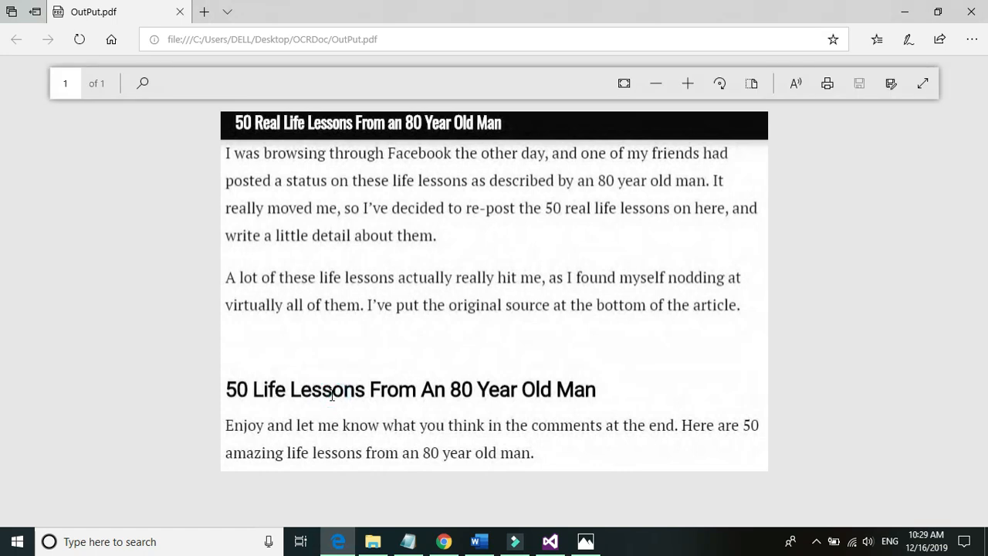
left_click(374, 540)
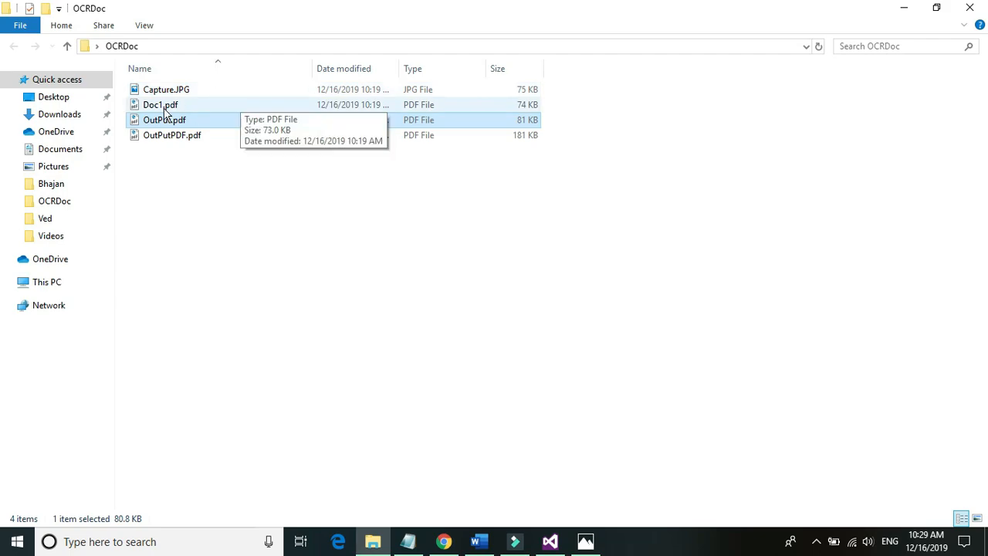
View Doc1.pdf and OutPutPDF.pdf in Edge and select a phrase of OutPutPDF.pdf's text.
double_click(160, 105)
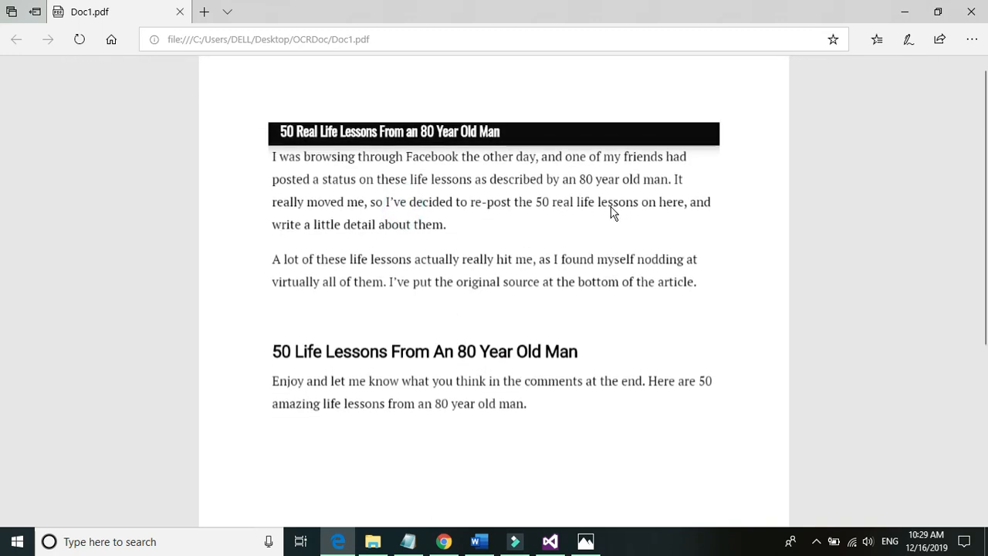
left_click(374, 541)
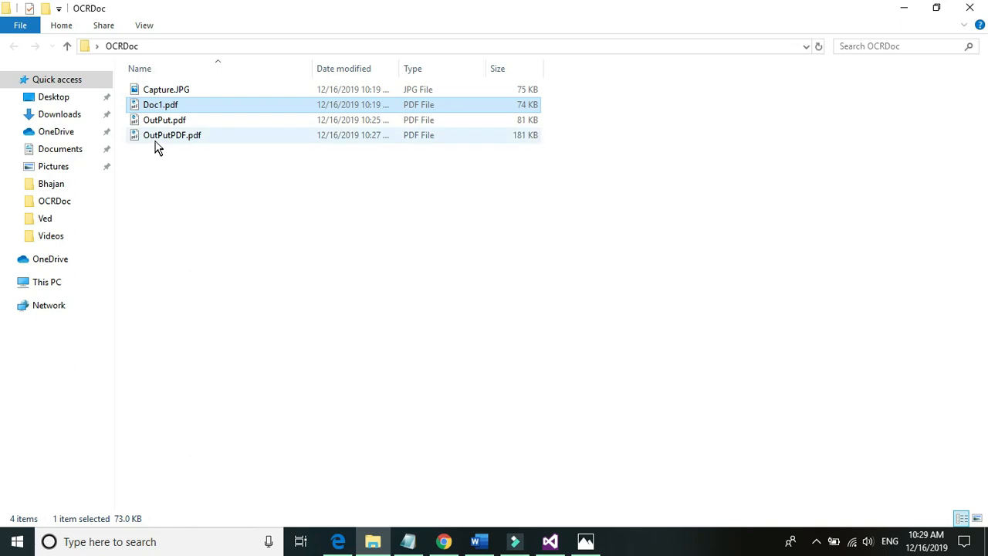
double_click(173, 135)
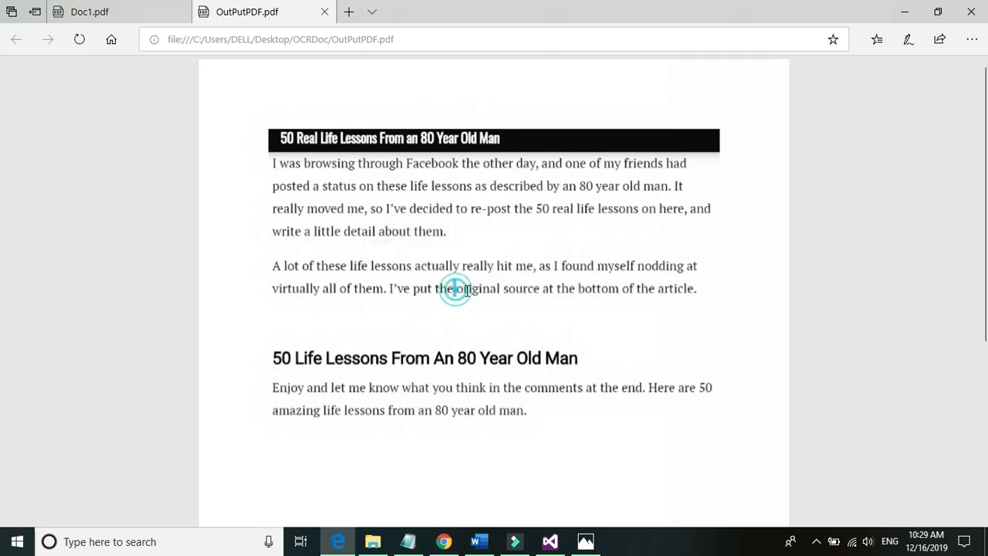
left_click_drag(454, 289, 615, 289)
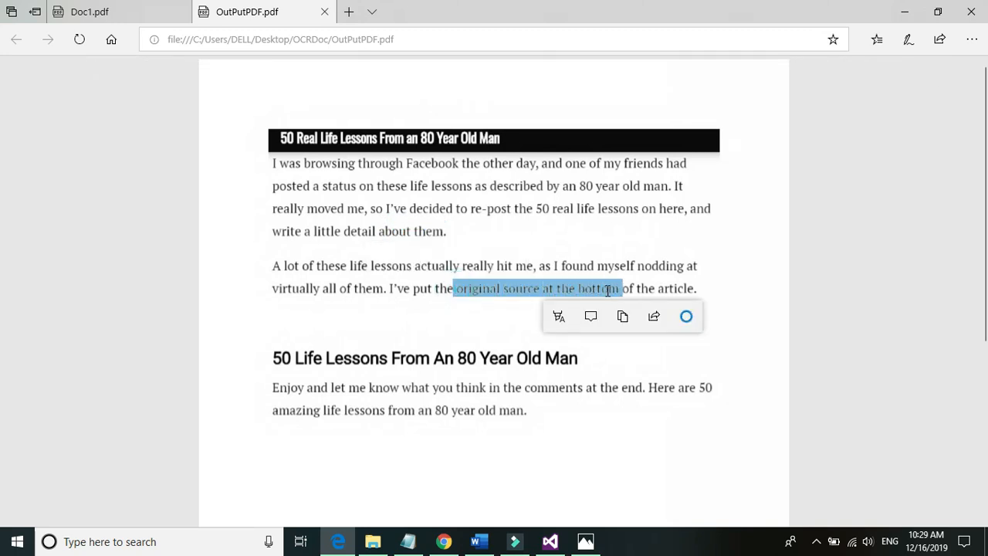